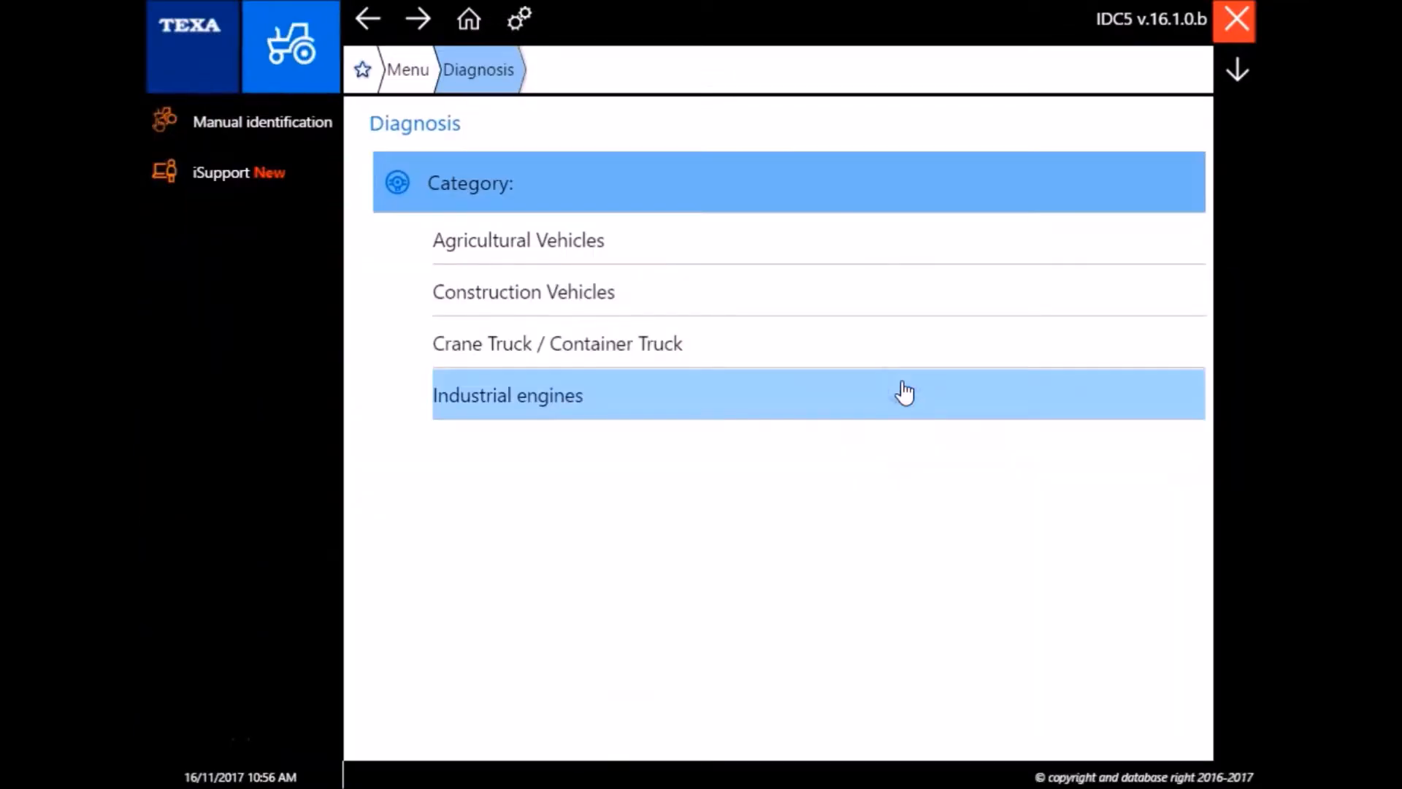
Step: Choose Construction Vehicles > Caterpillar > Graders and start the Vehicle check up OEM
left_click(523, 292)
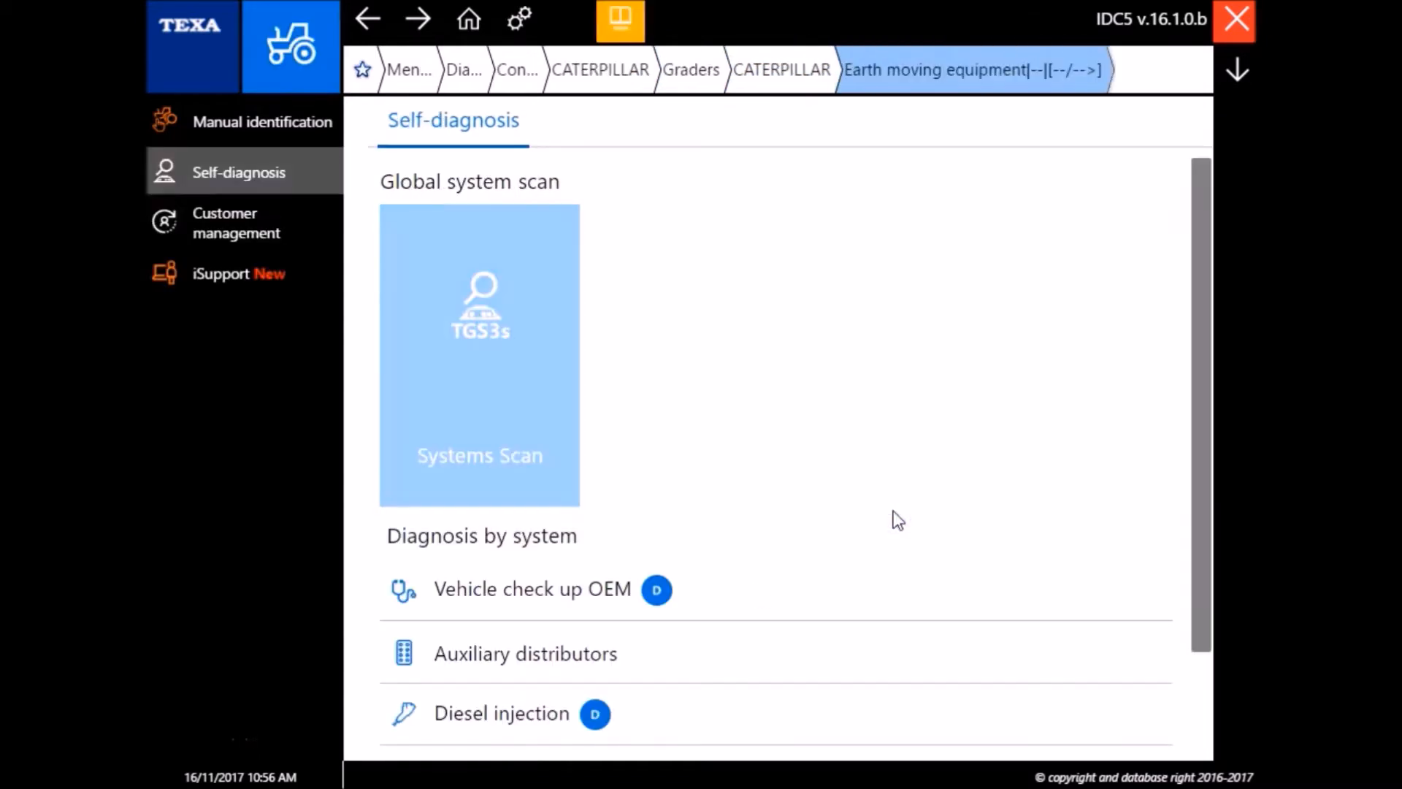
left_click(531, 589)
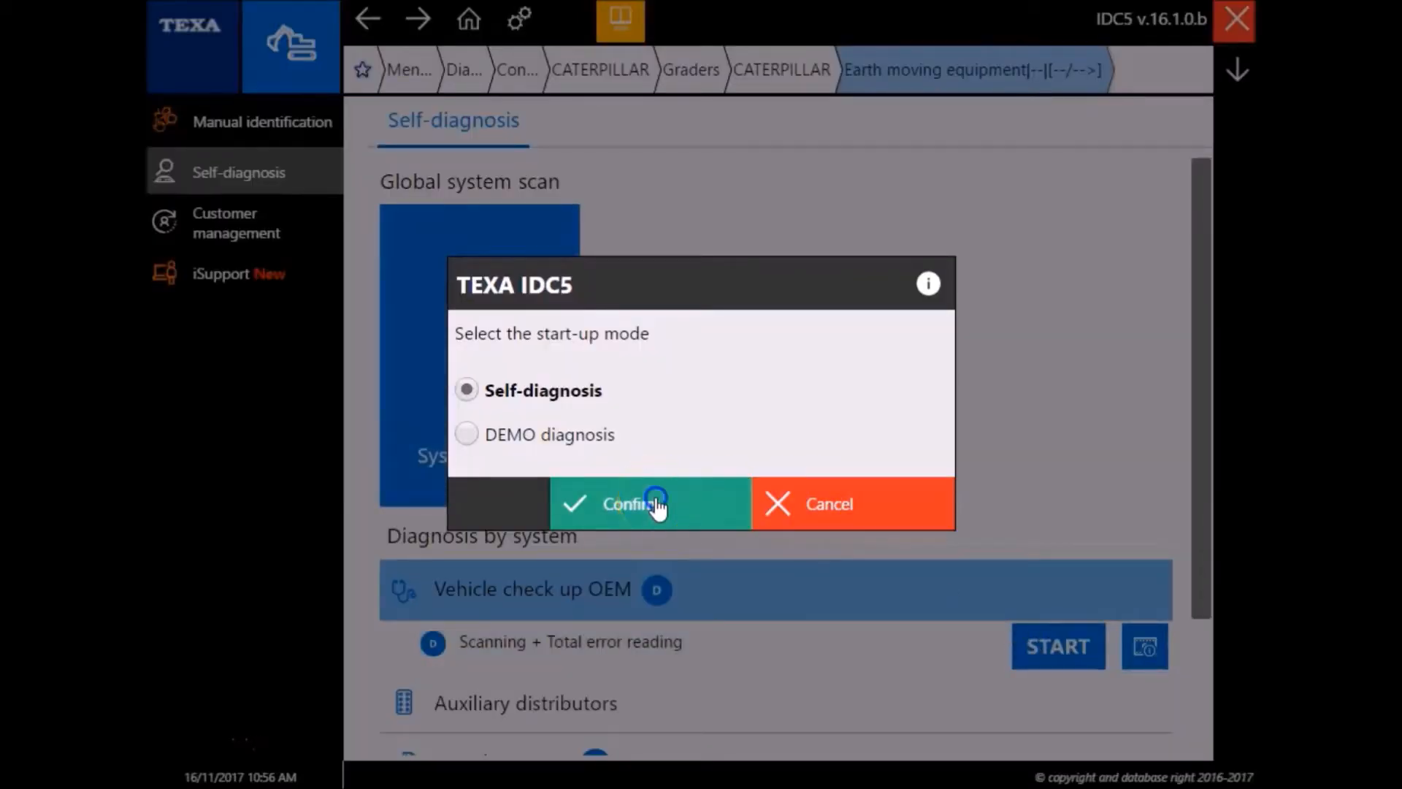
Step: Confirm real self-diagnosis mode, view the Parking Brake in motion fault details and dismiss them
left_click(635, 504)
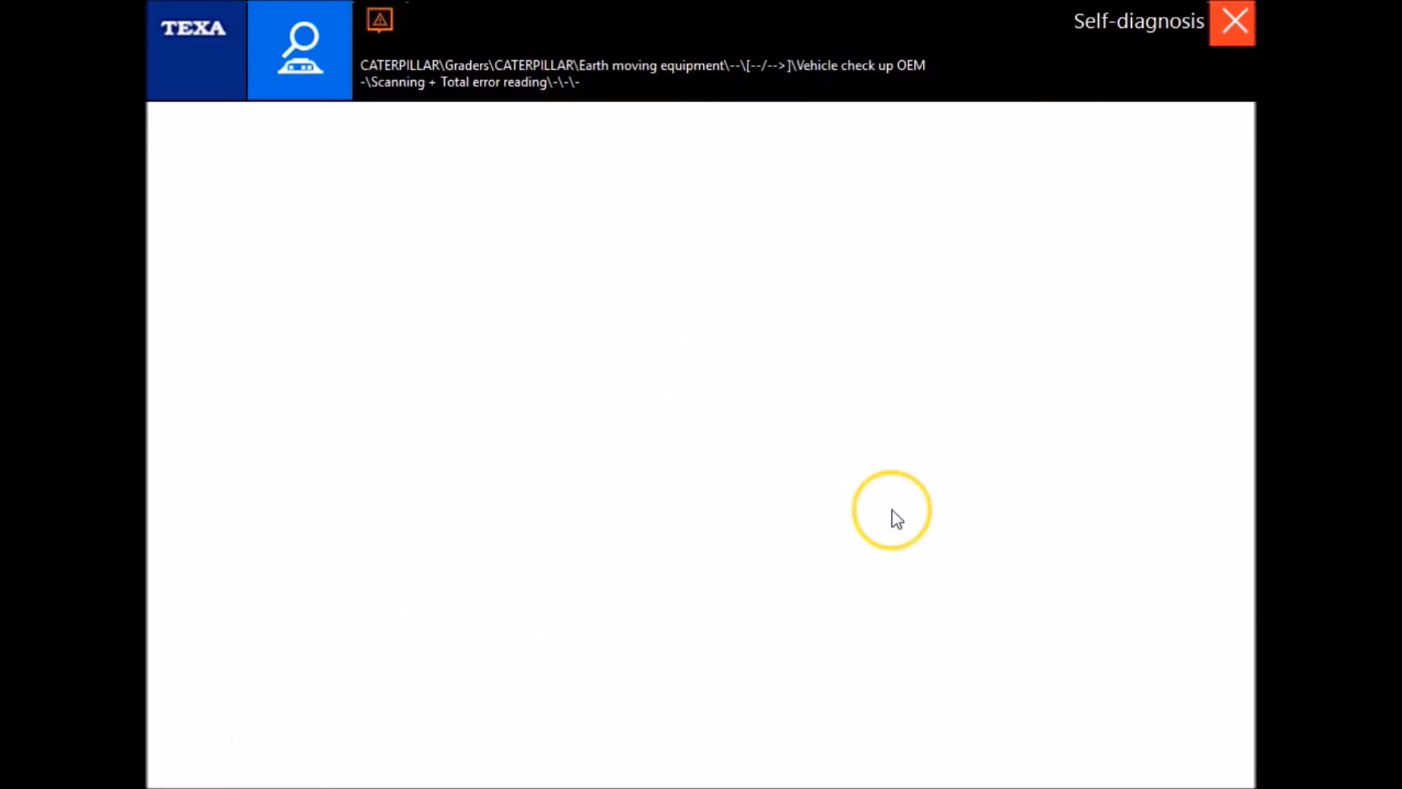
mouse_move(1020, 636)
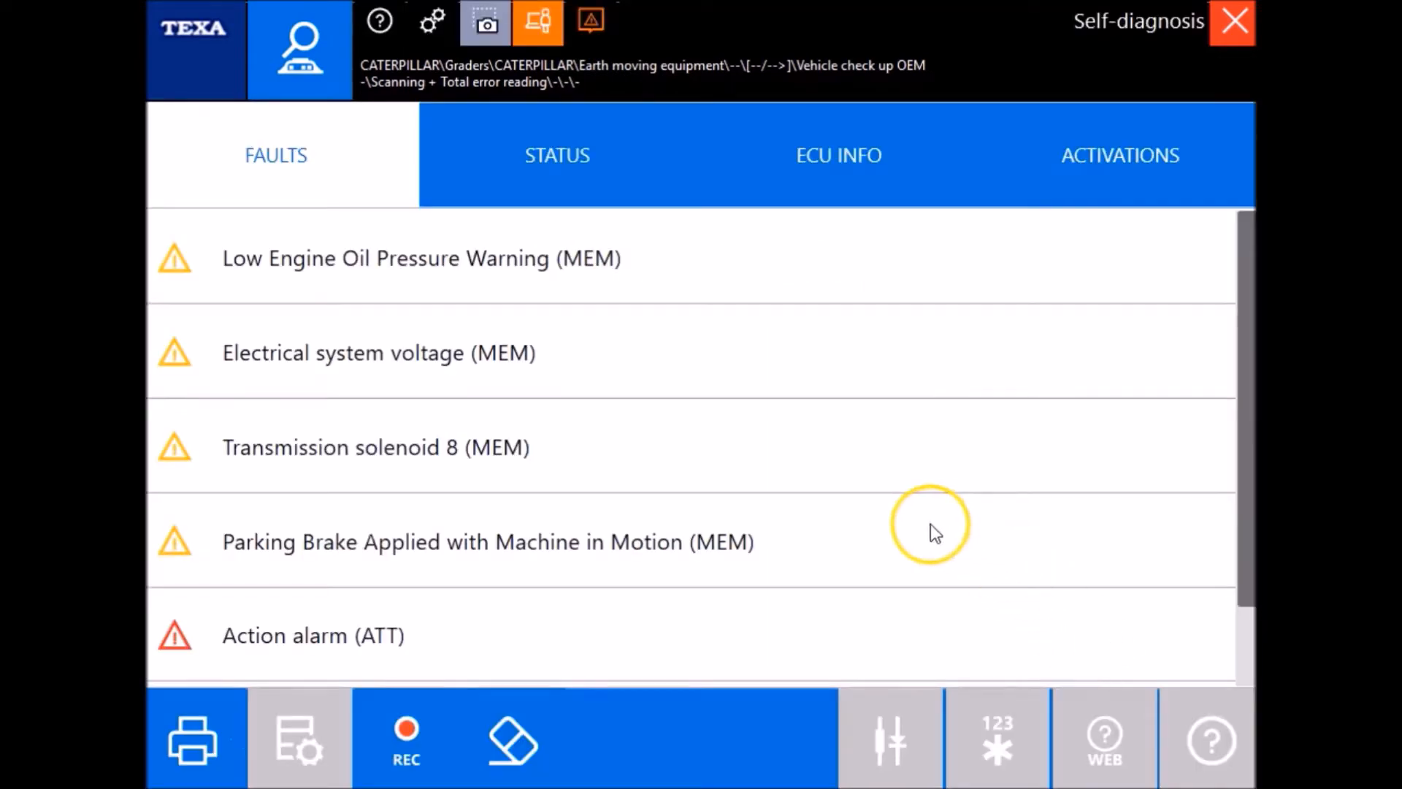
left_click(488, 540)
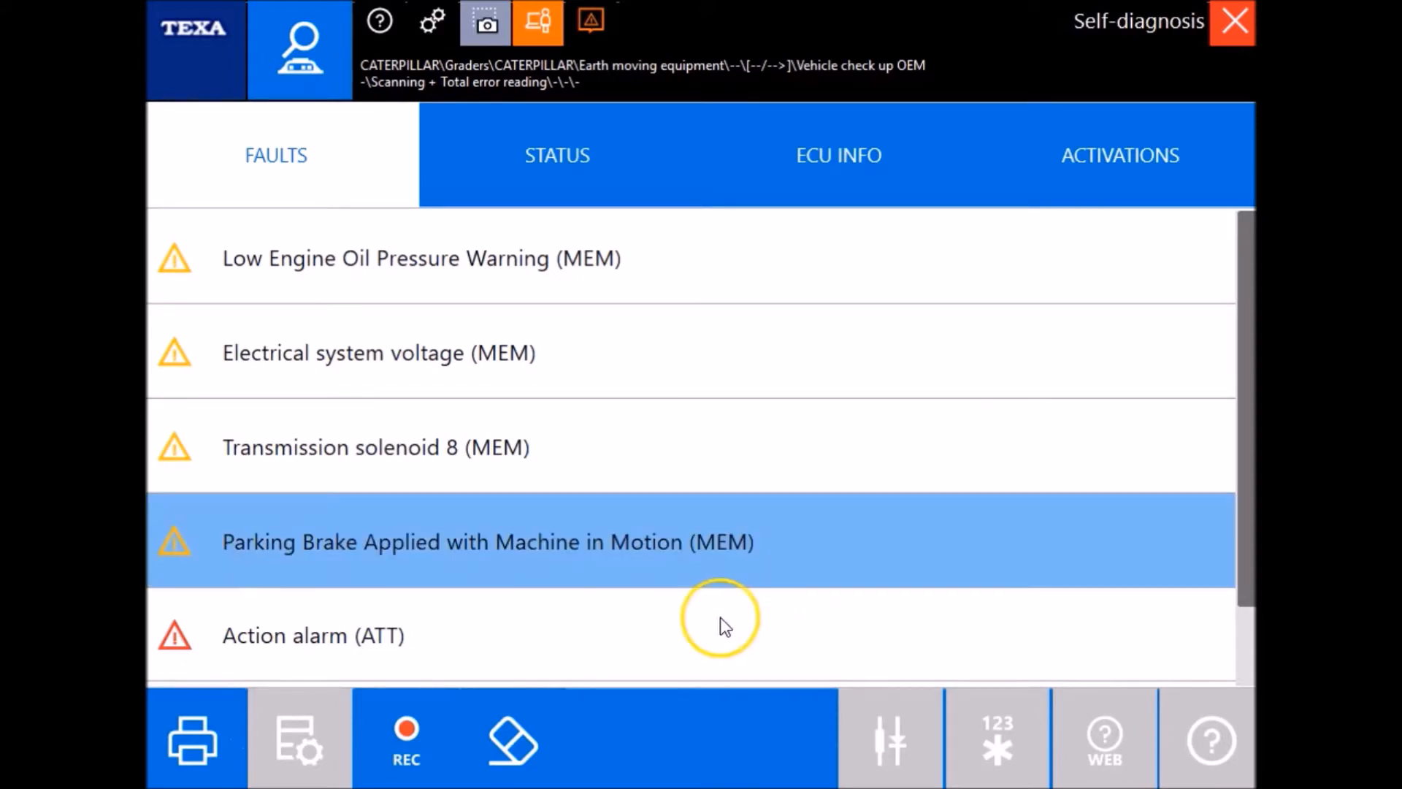
double_click(488, 540)
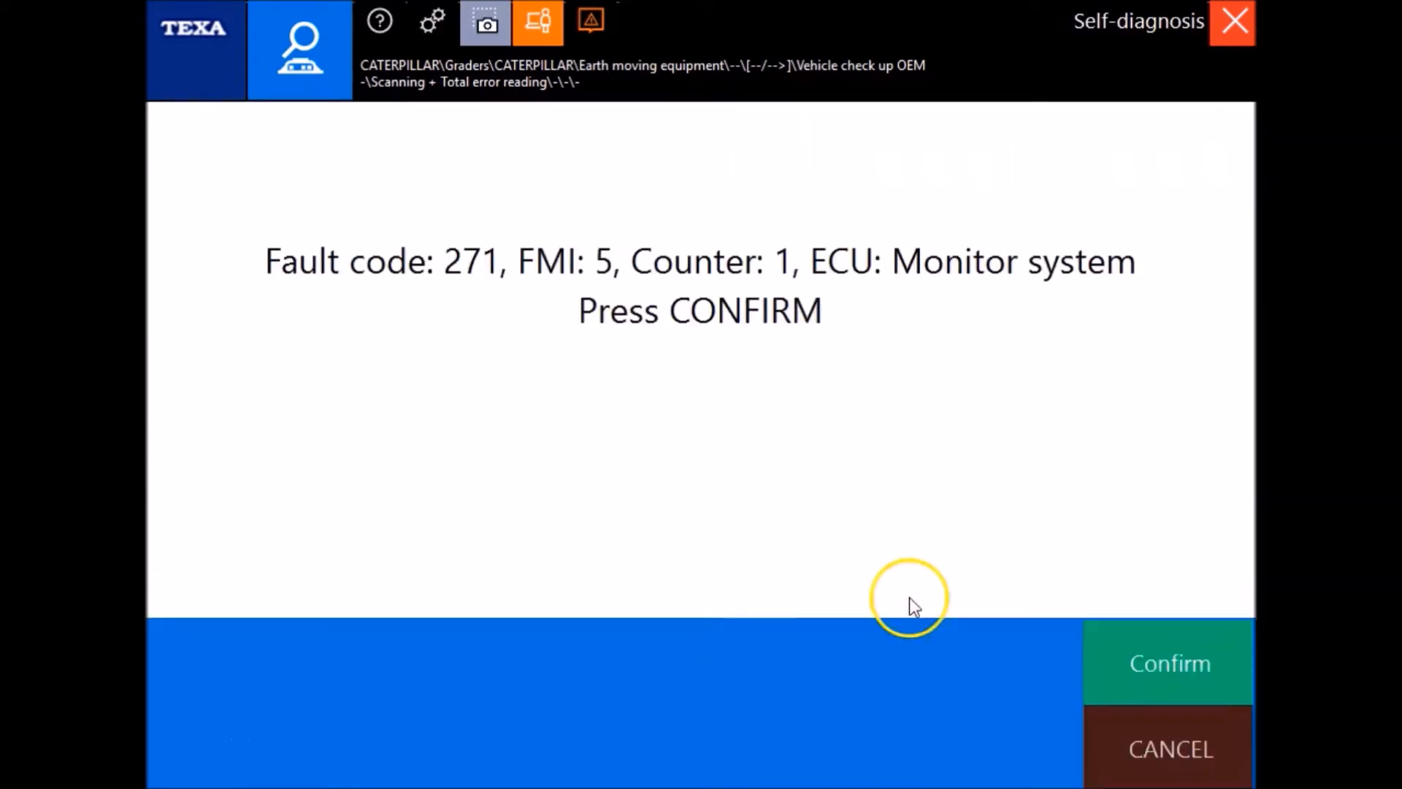
left_click(1168, 663)
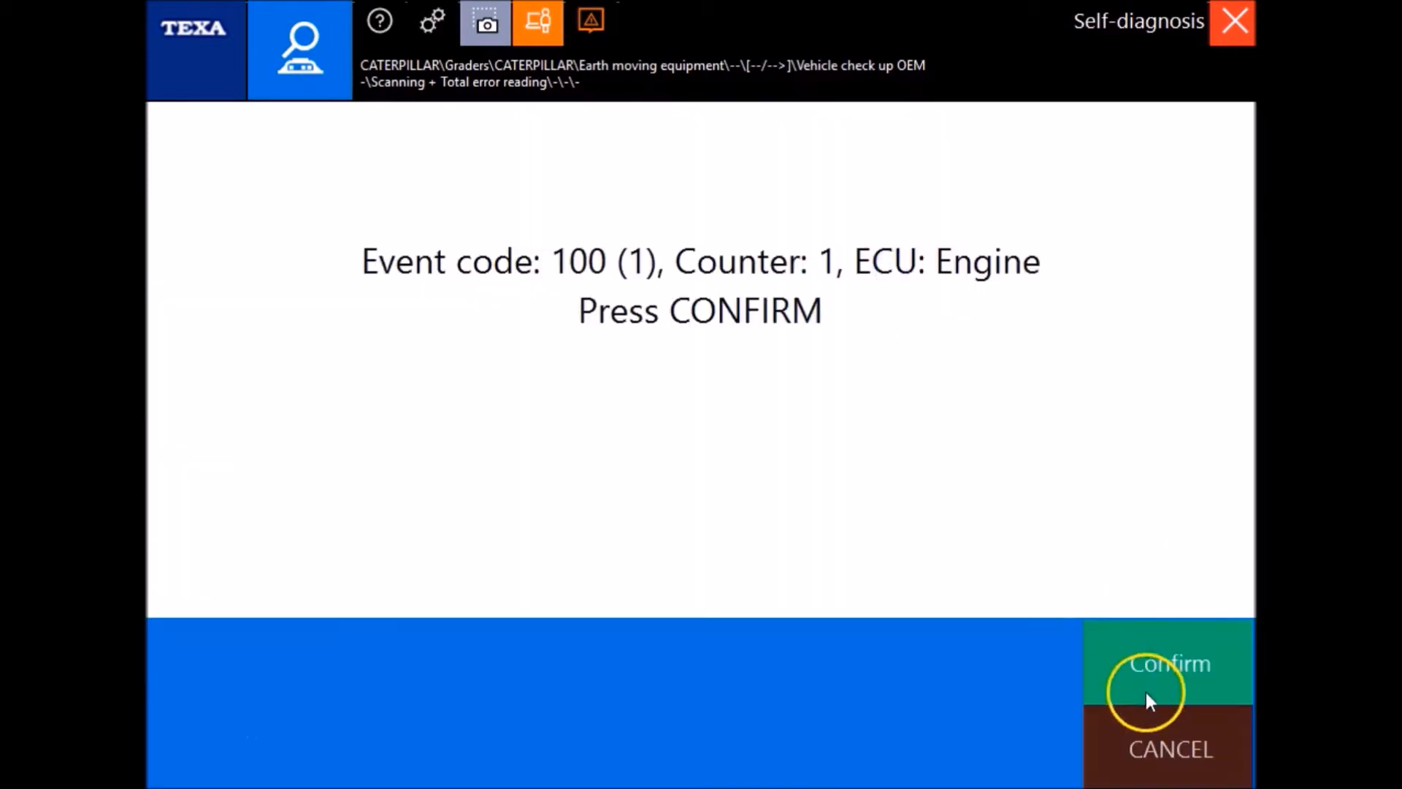
left_click(1169, 661)
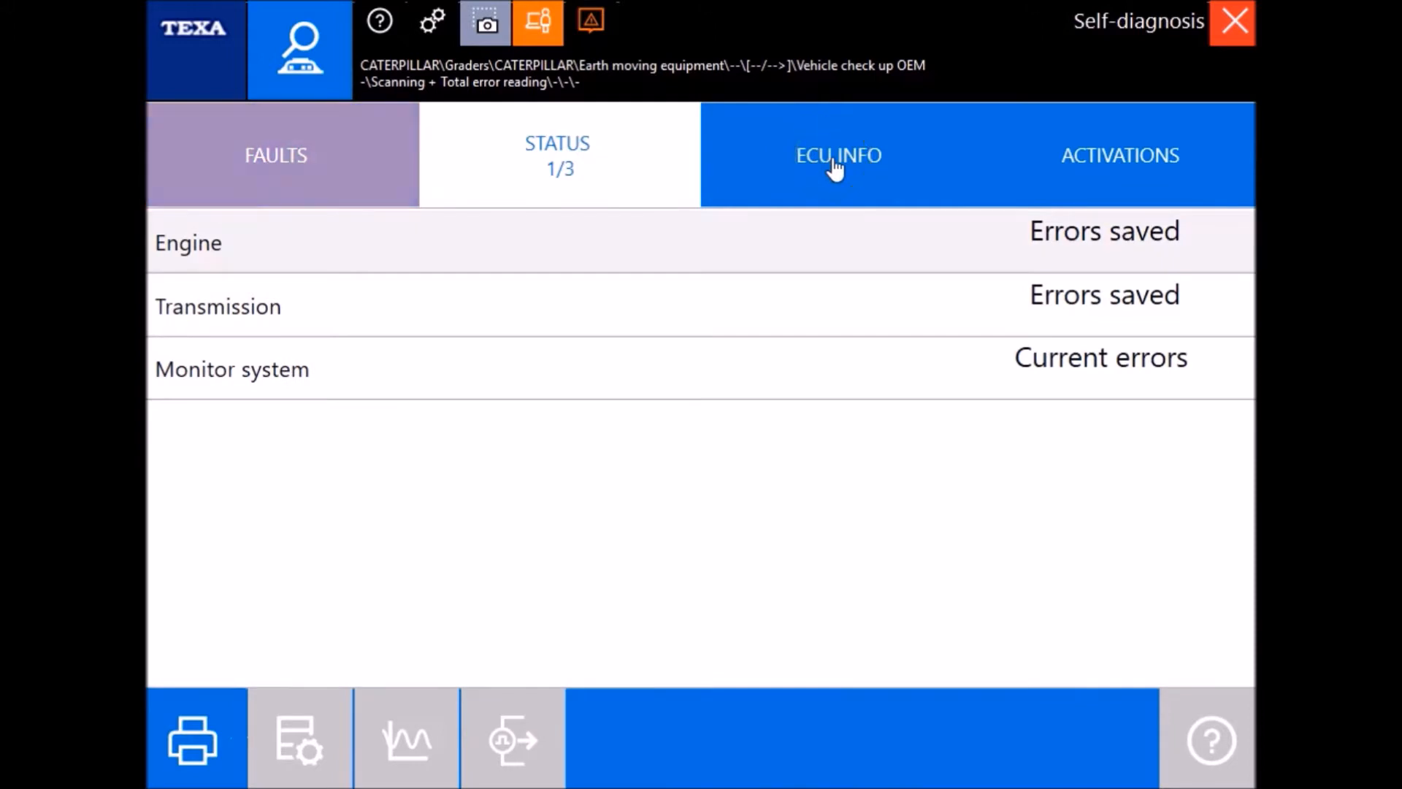
Step: Exit the check-up and start Diesel injection diagnosis for Caterpillar to M.Y. 2015
left_click(838, 155)
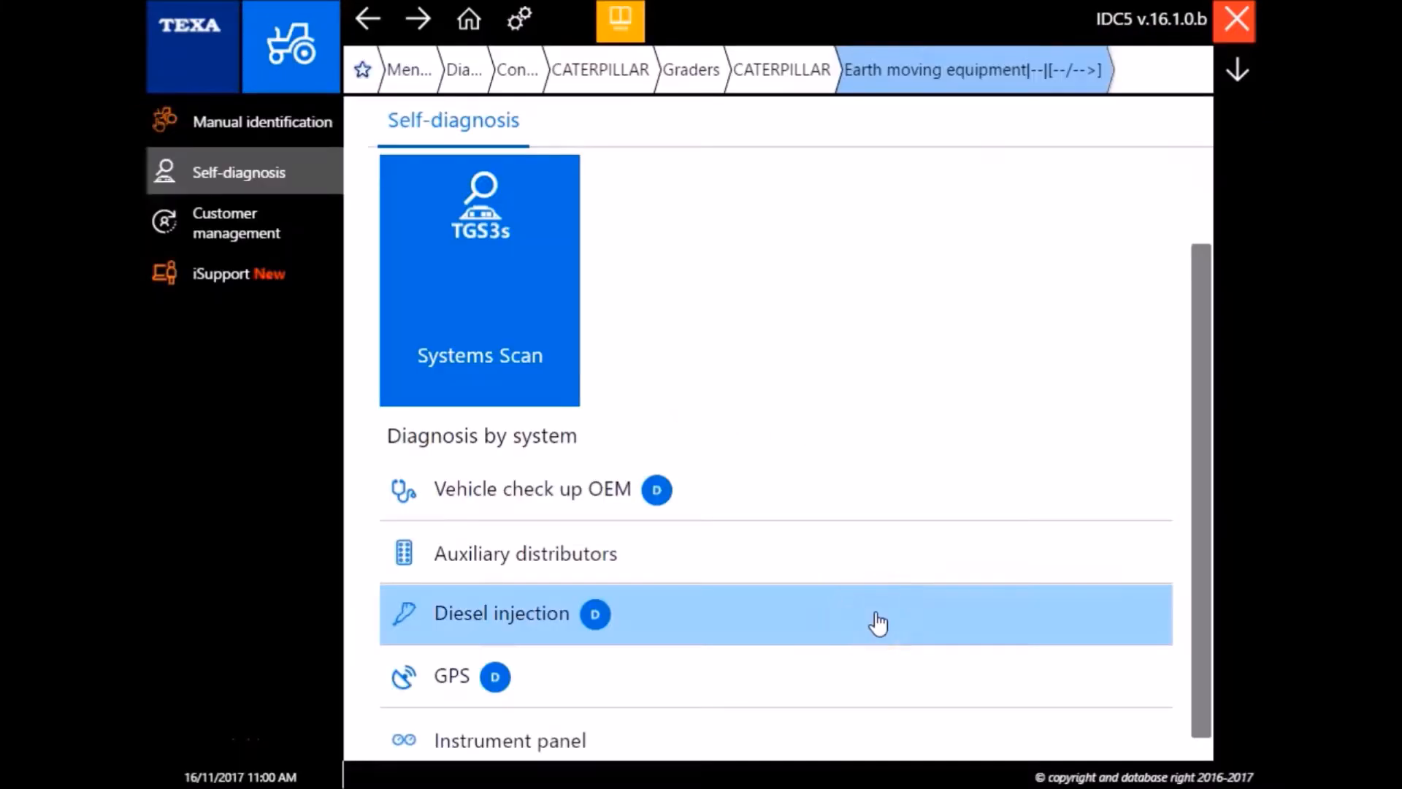
left_click(501, 613)
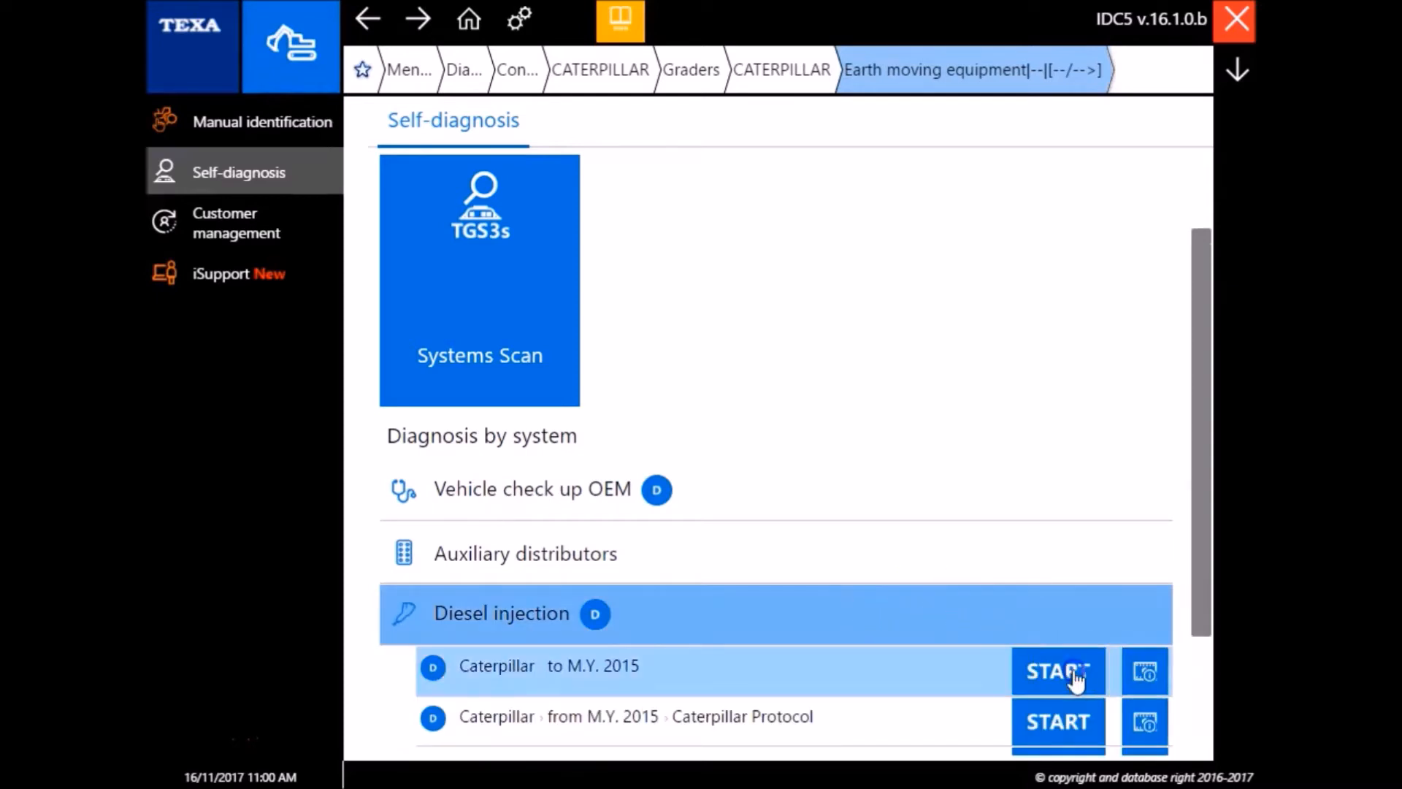
left_click(1058, 671)
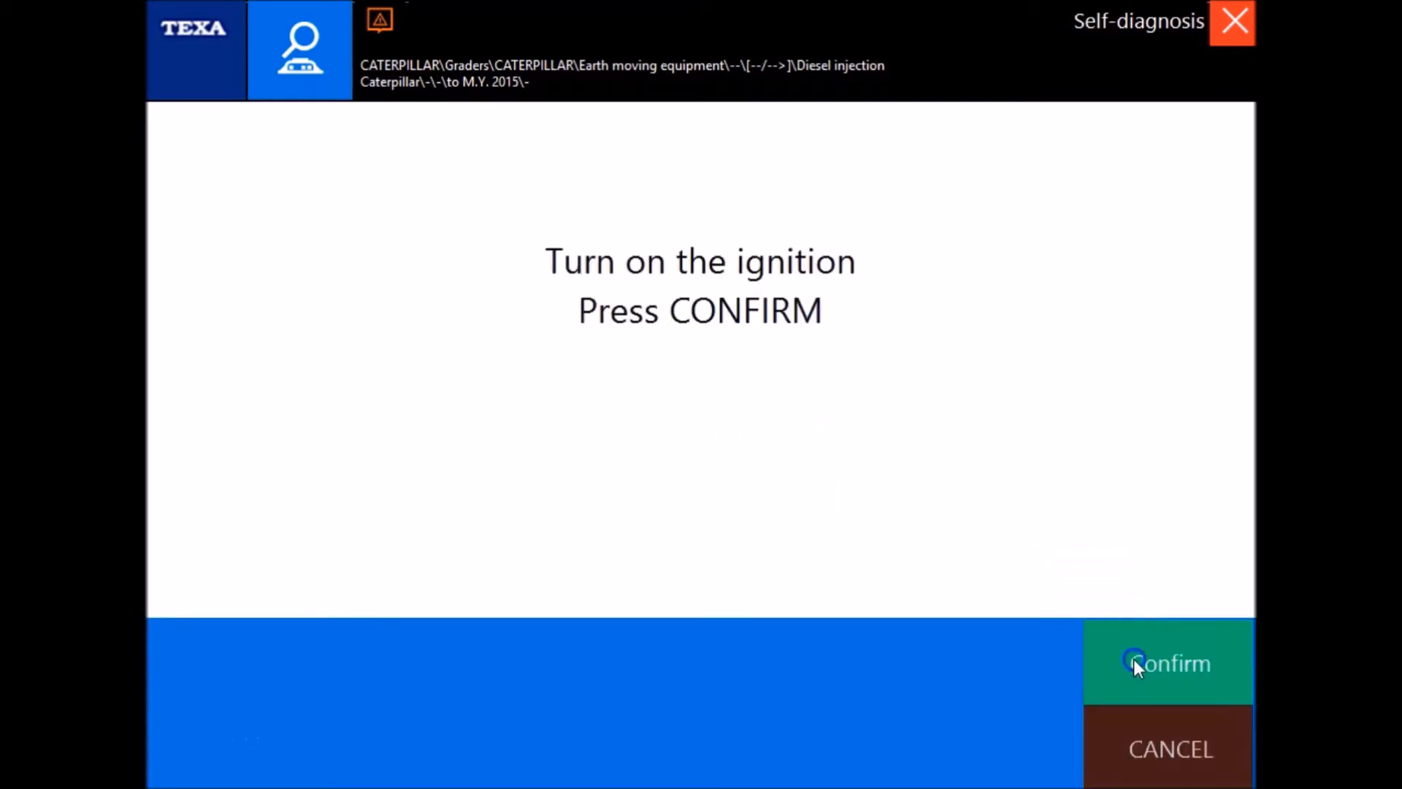
Step: Confirm the ignition is on, let the scan read the low oil pressure fault, then show live engine parameters
left_click(1169, 663)
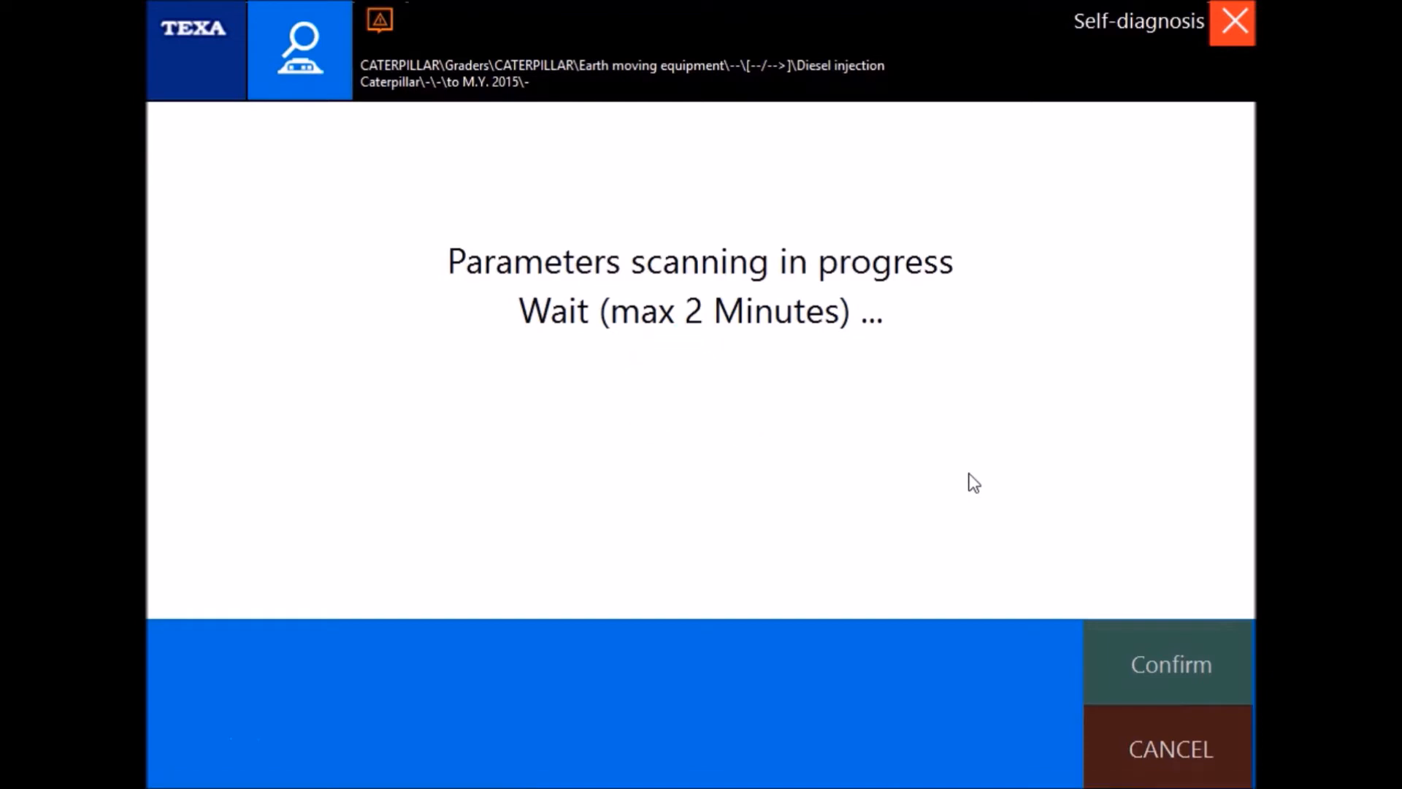
mouse_move(734, 465)
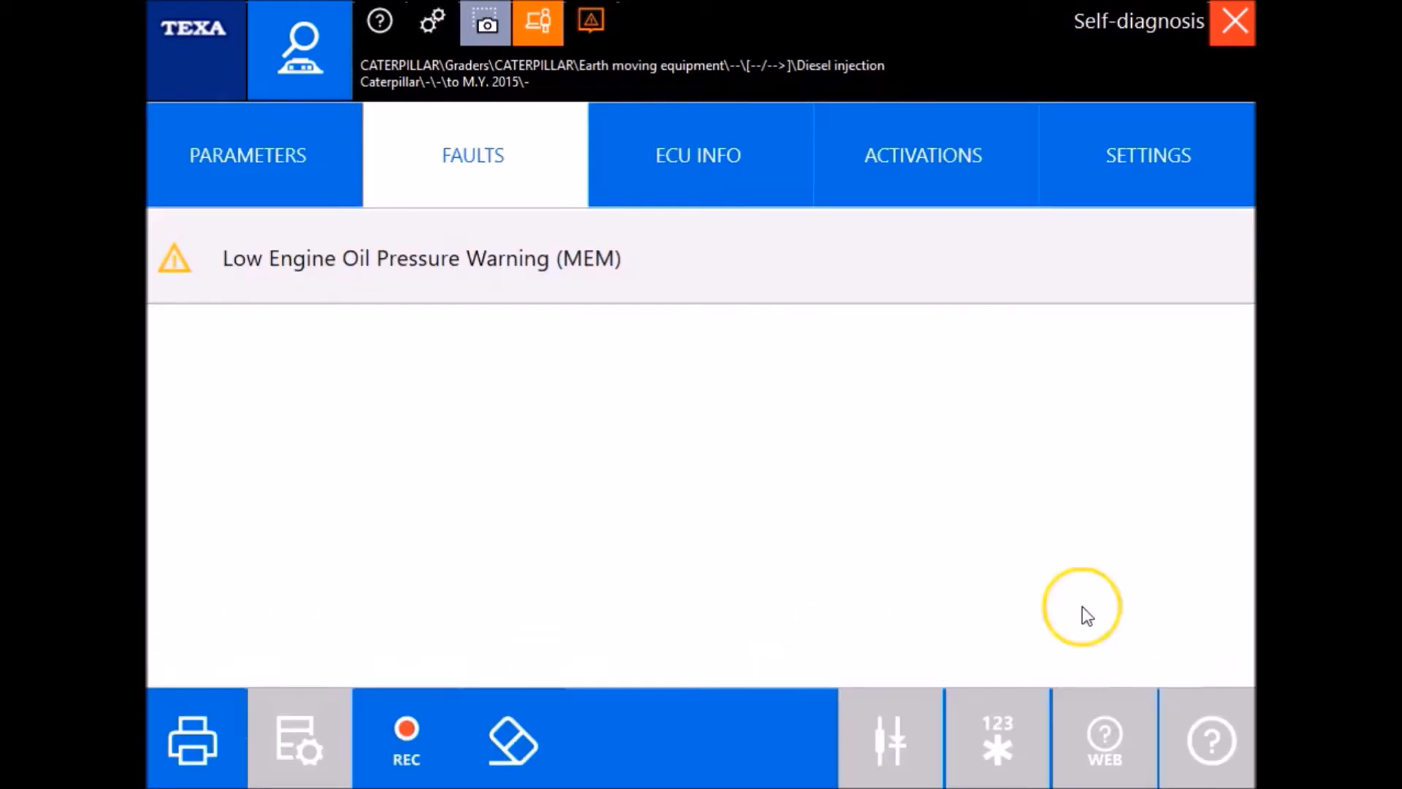
left_click(248, 155)
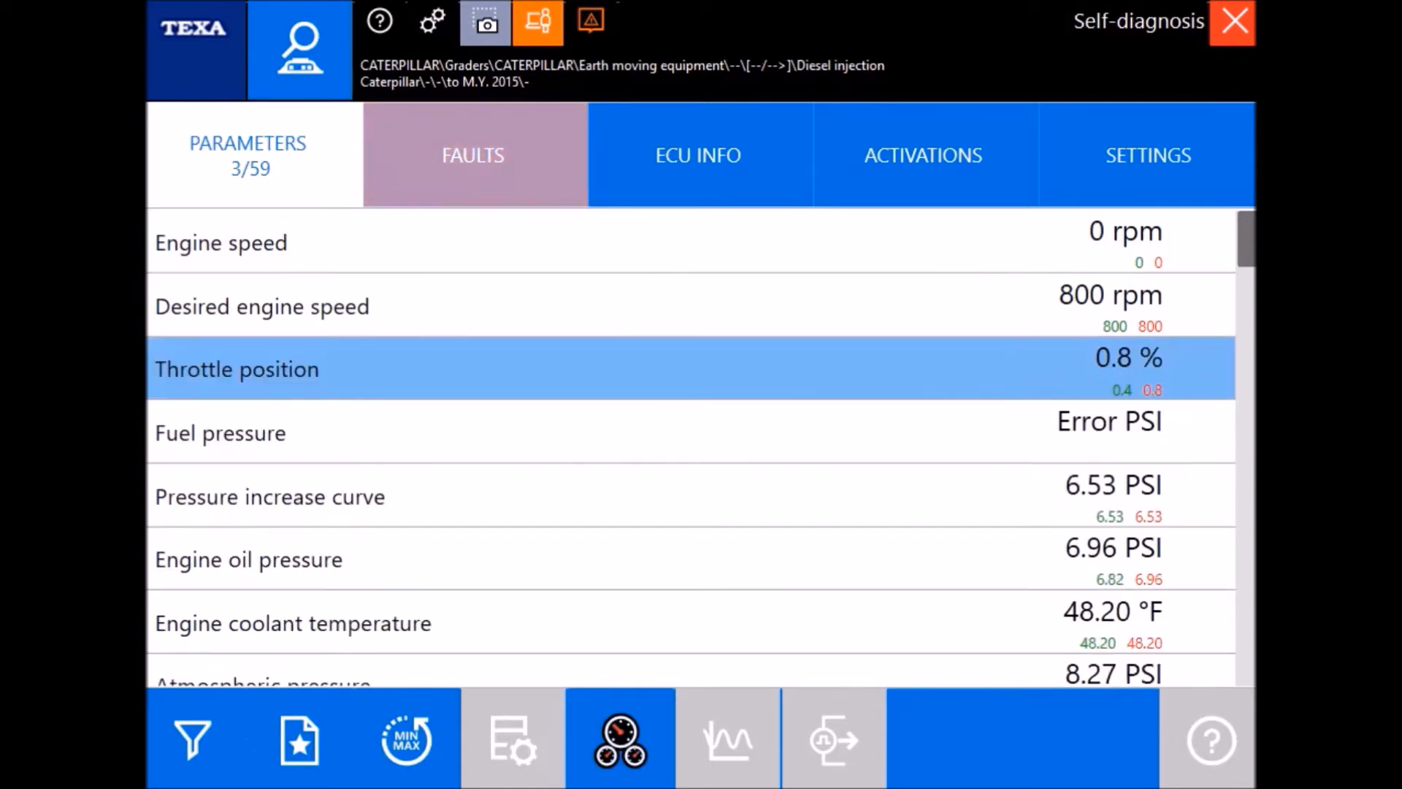
Step: Scroll the parameter list down to the lifetime totals such as engine starts and total revolutions
scroll("down", 3)
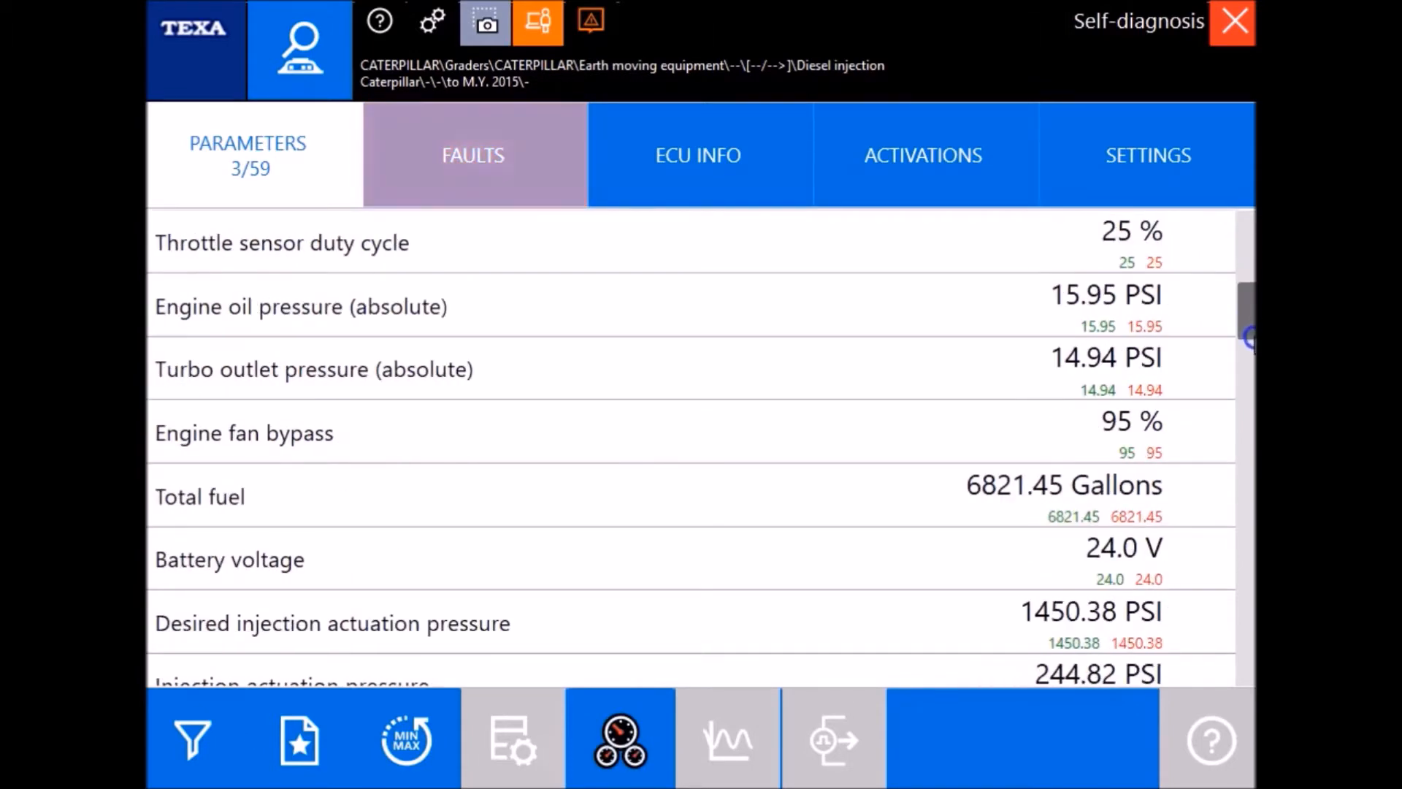
scroll("down", 3)
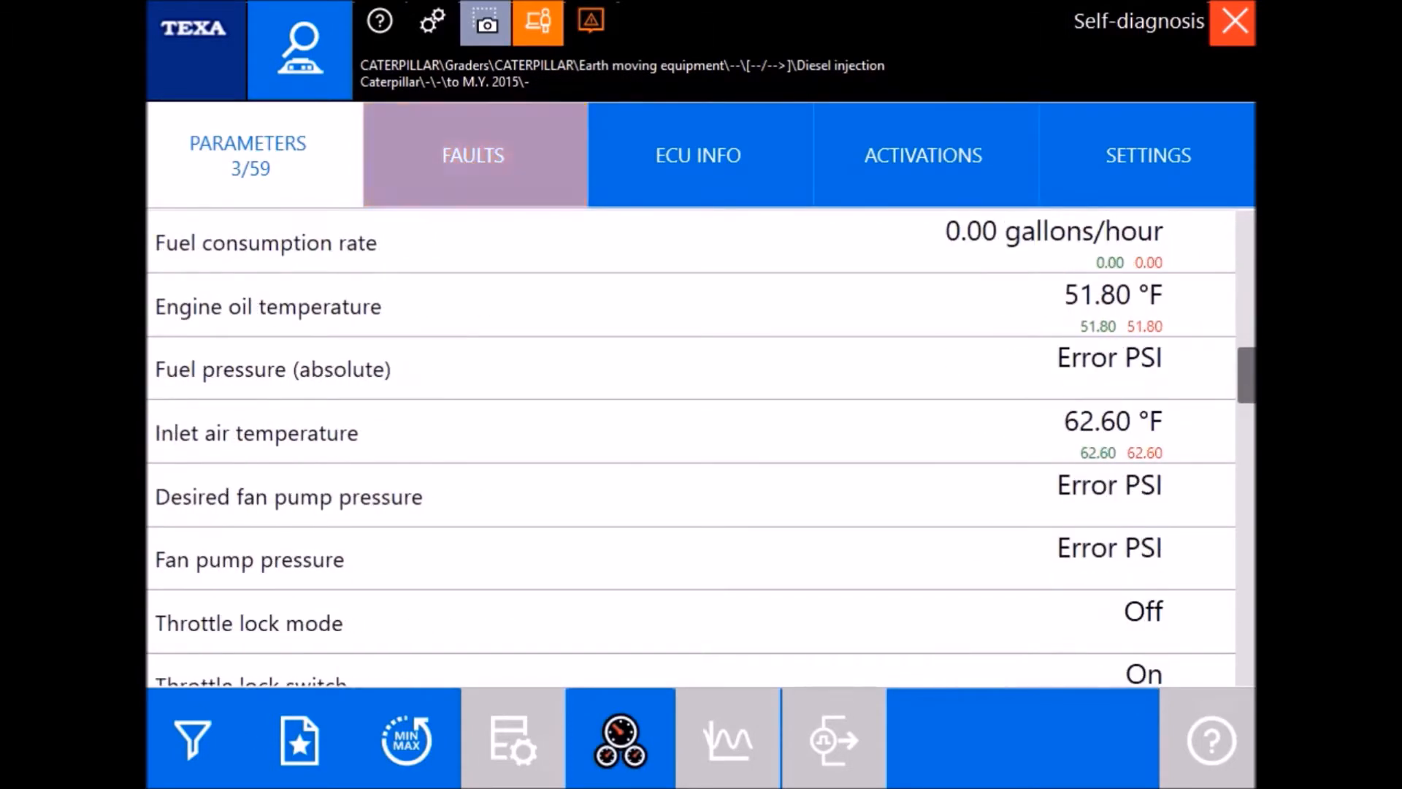
scroll("down", 3)
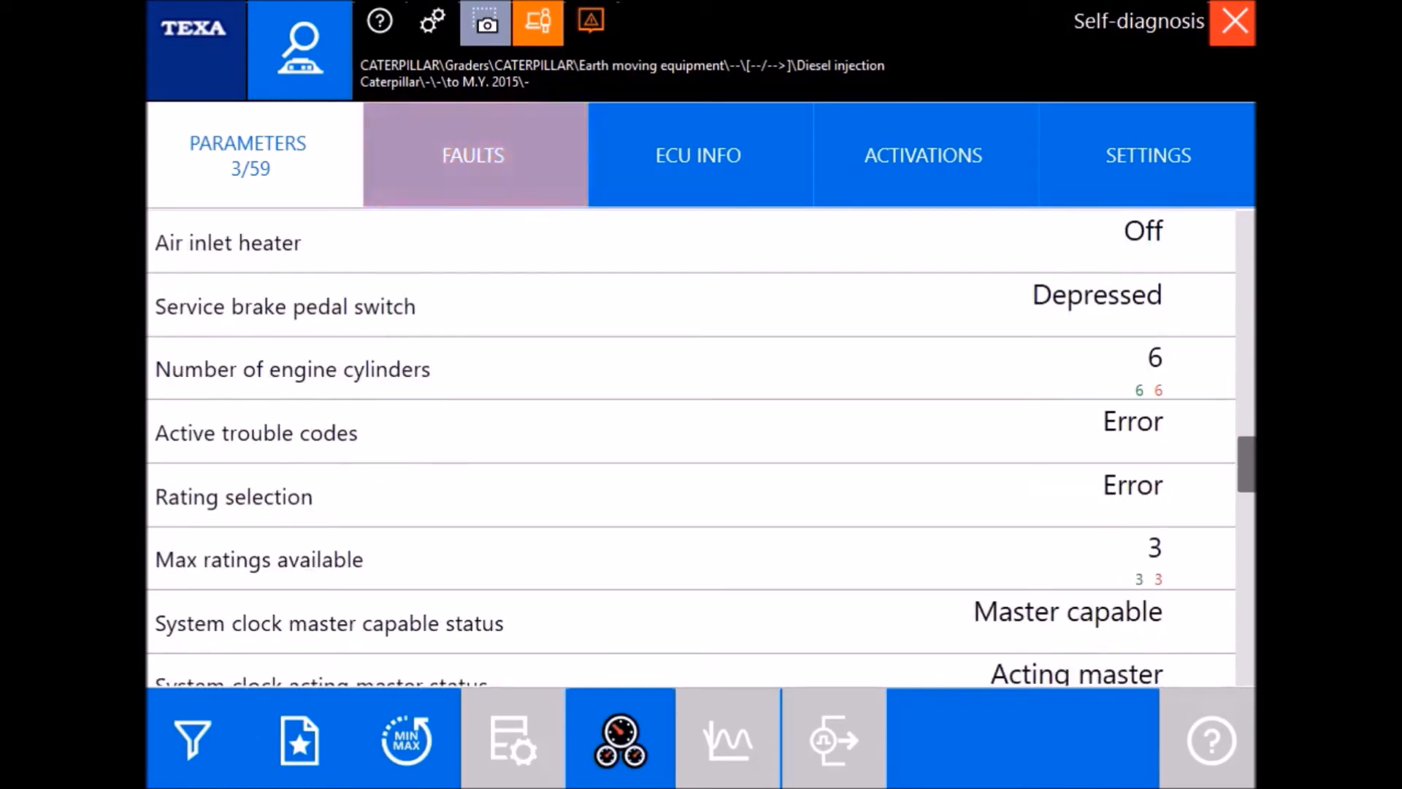
scroll("down", 3)
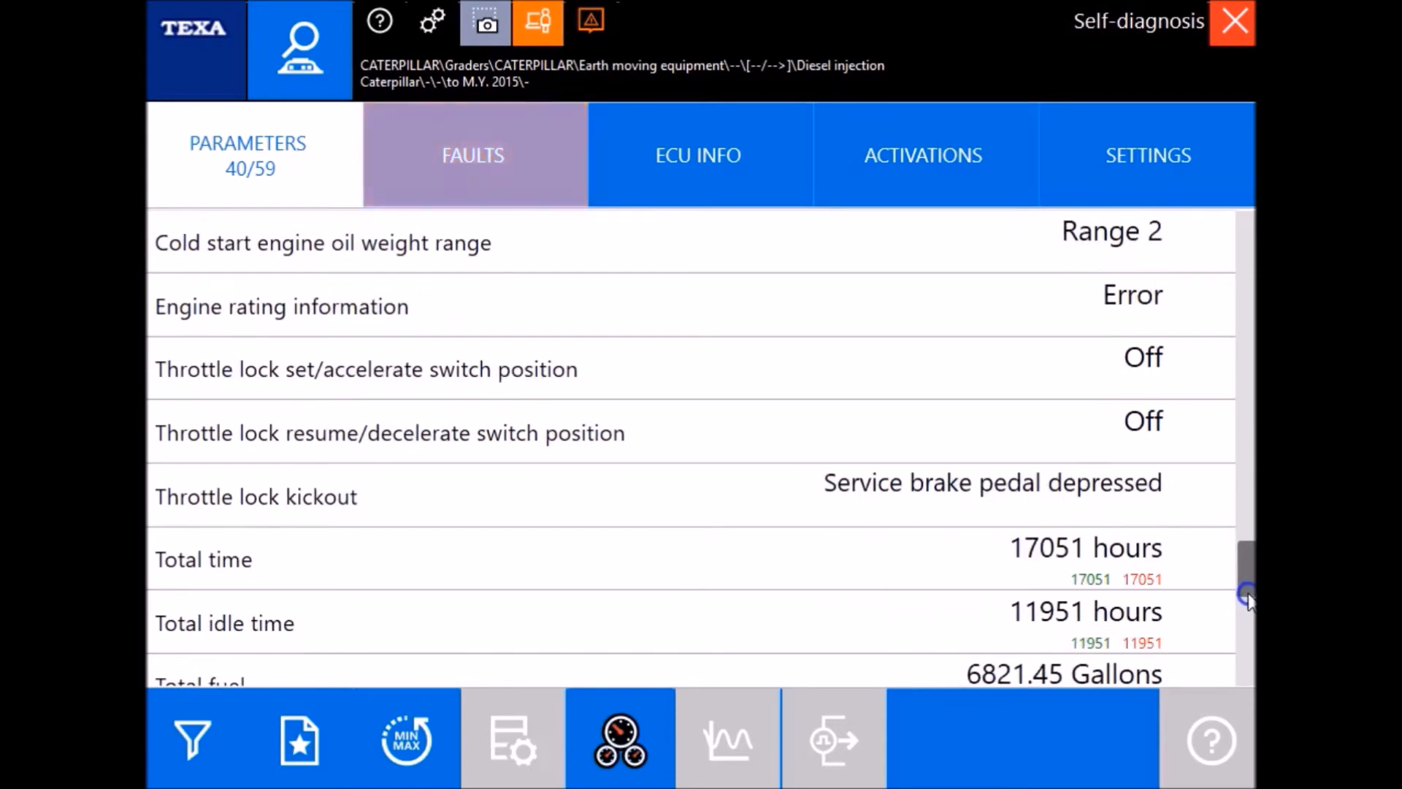
left_click_drag(1245, 594, 1245, 653)
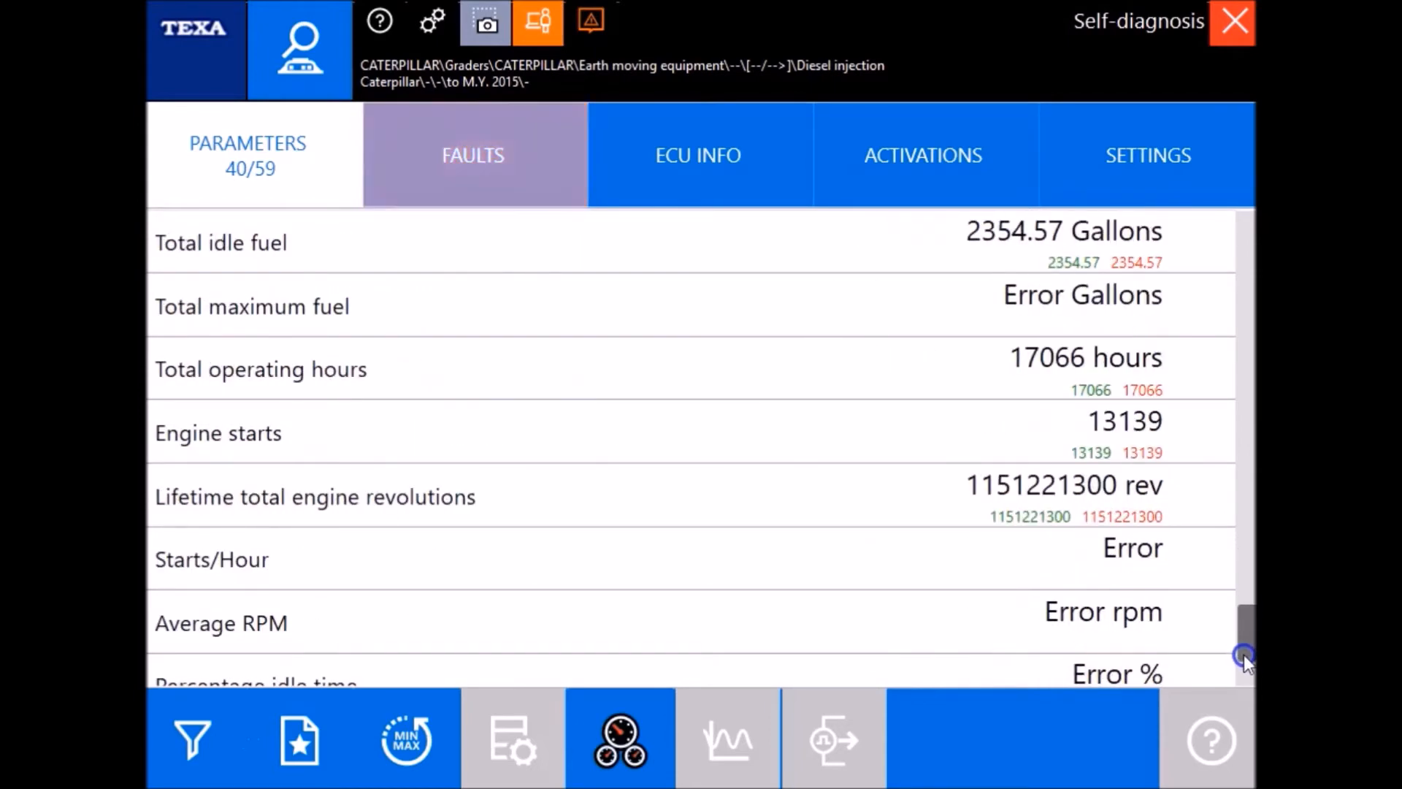
scroll("down", 3)
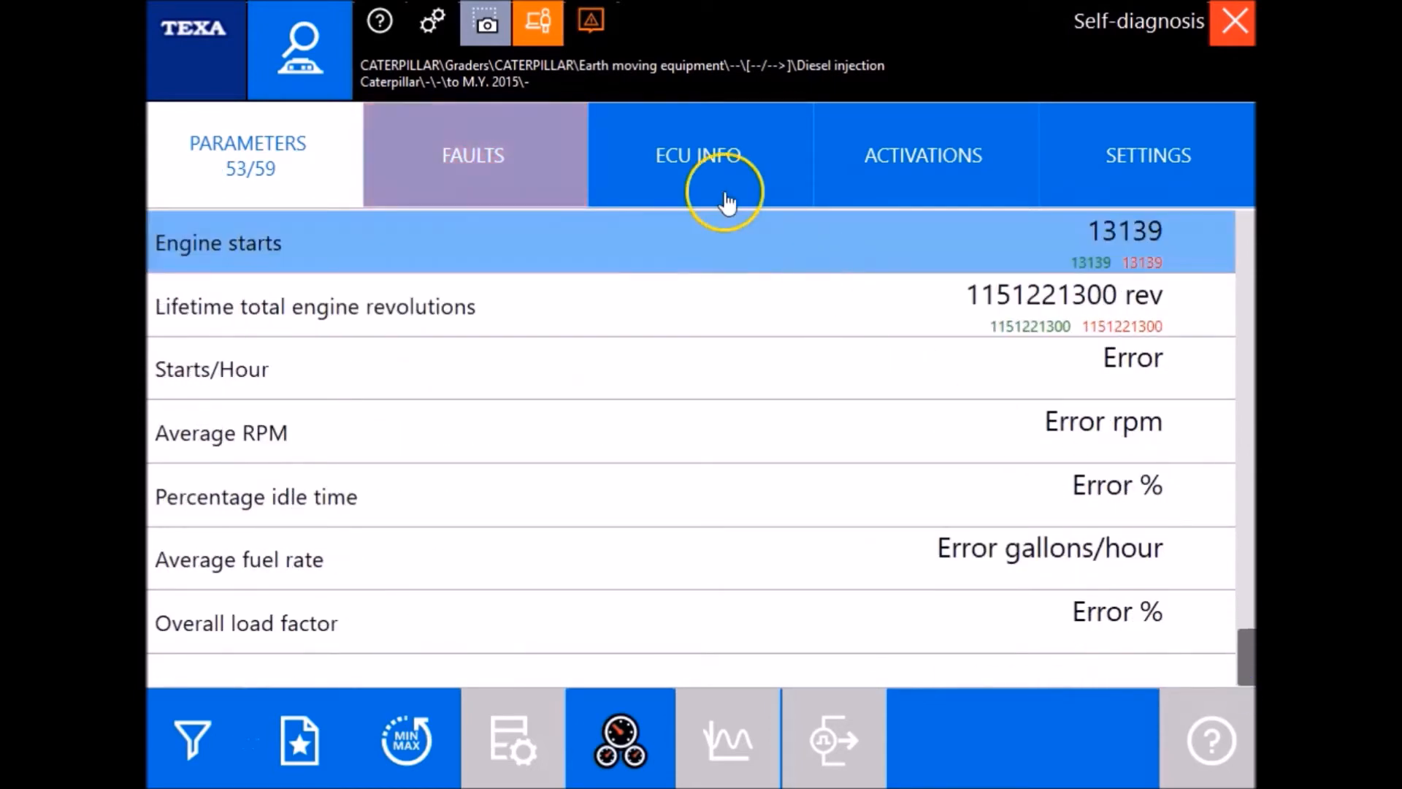
Step: View the engine ECU information, available activations and settings
left_click(698, 155)
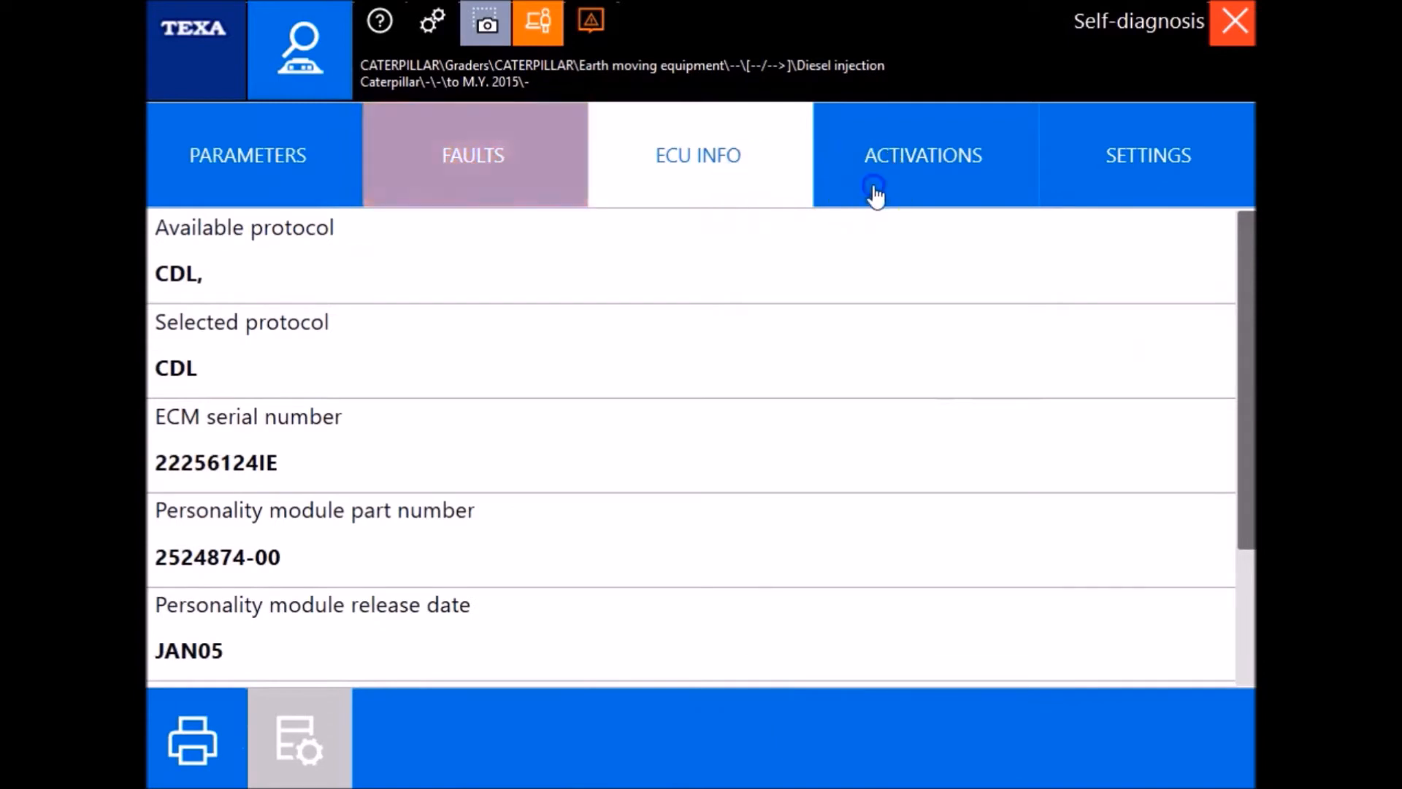
left_click(923, 155)
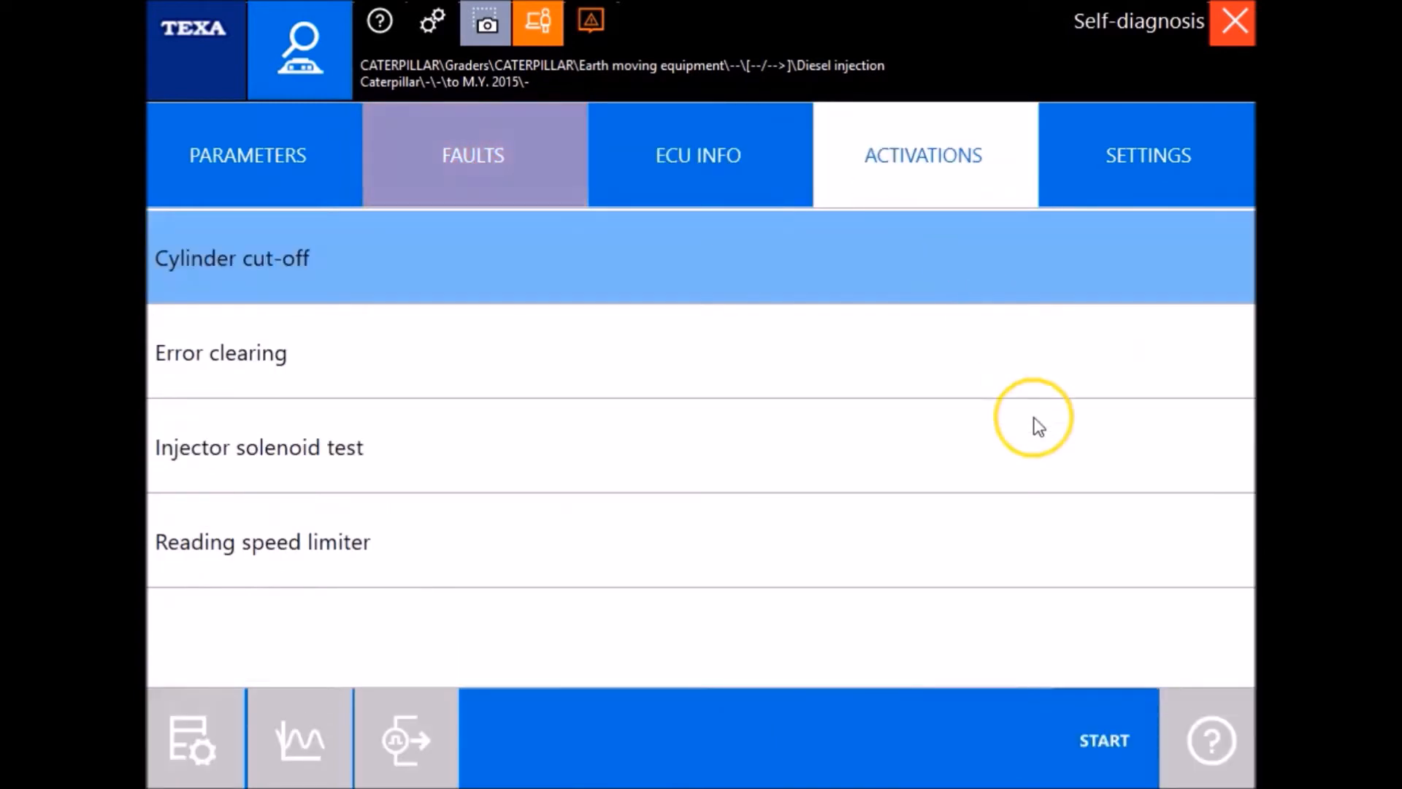
mouse_move(1153, 361)
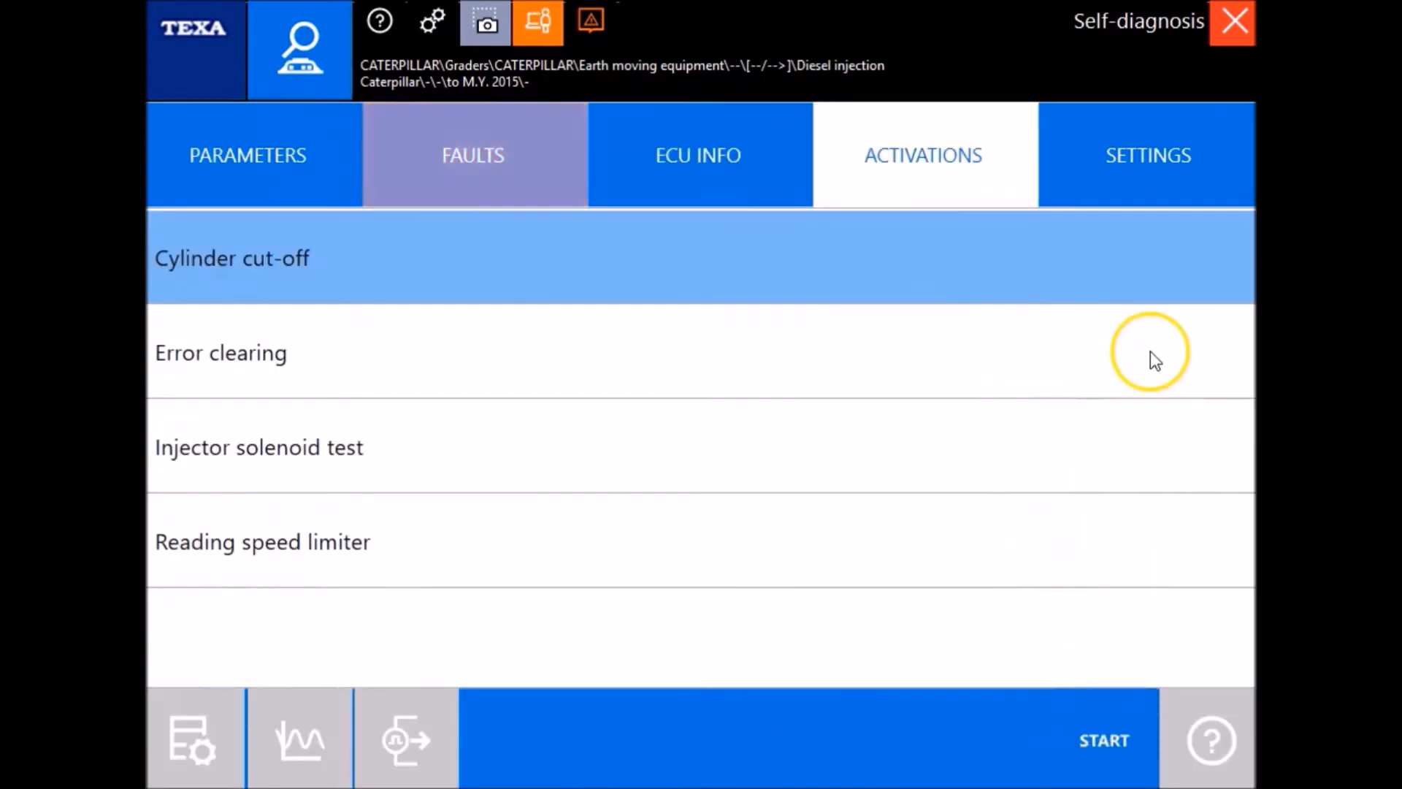
left_click(1148, 154)
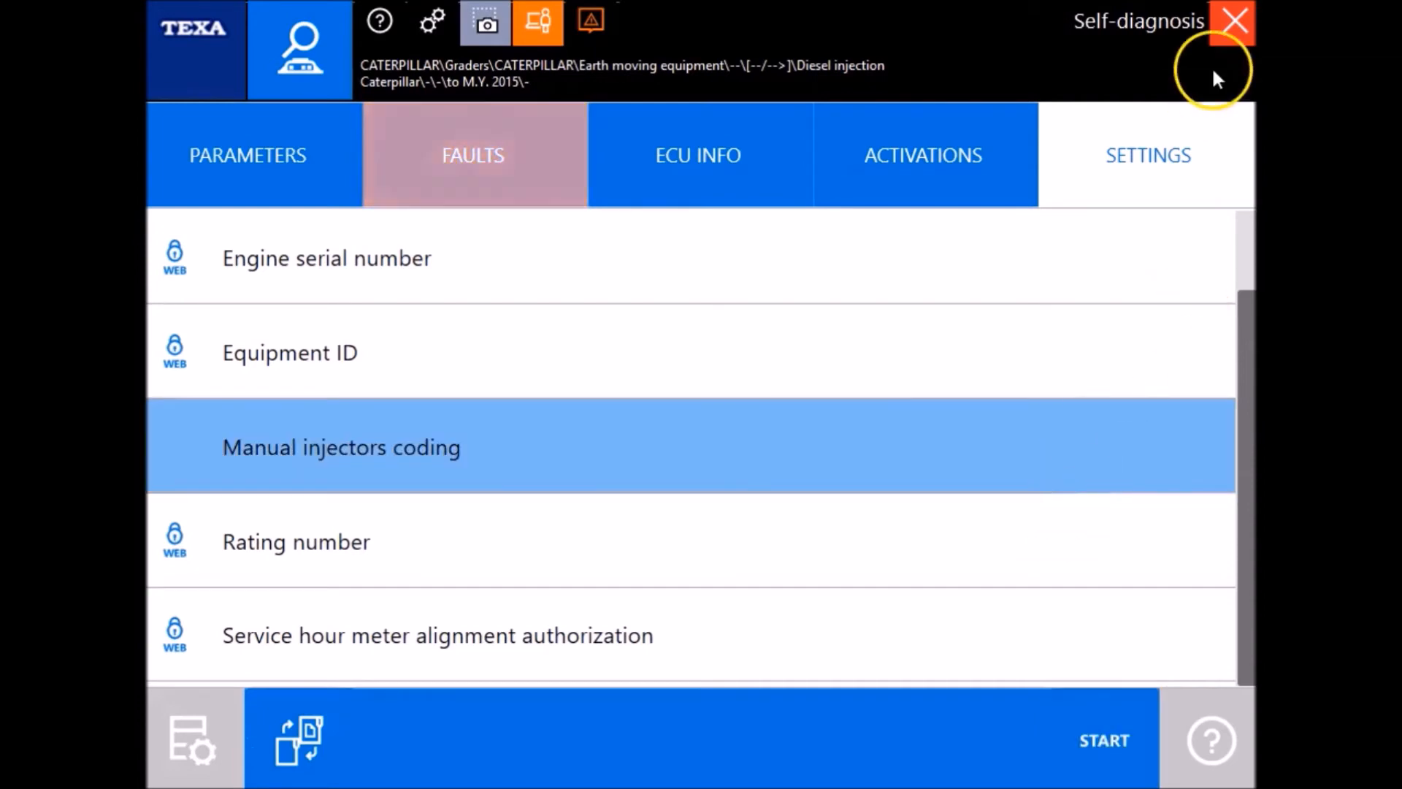
Step: End communication with the injection control unit and return to the systems list
left_click(1235, 21)
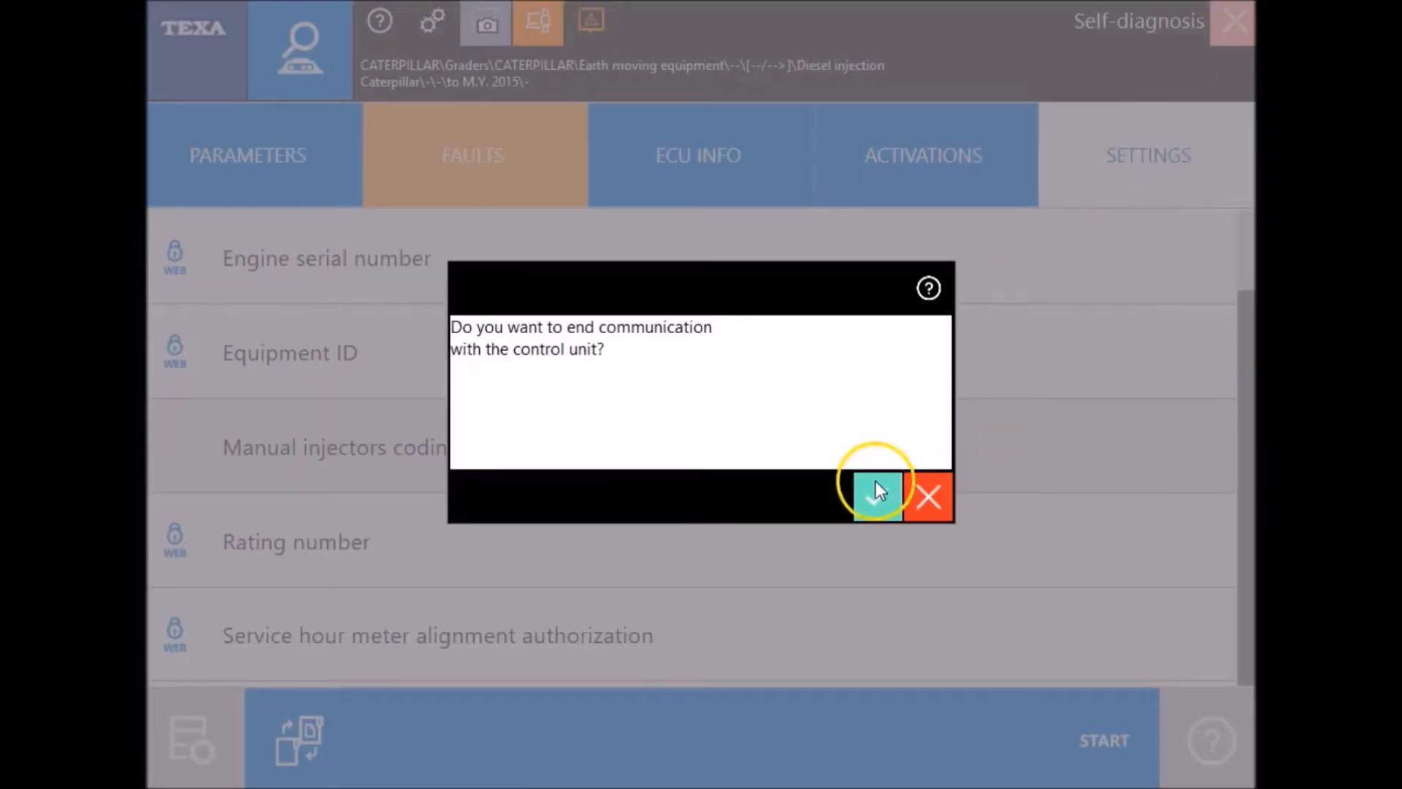
left_click(874, 496)
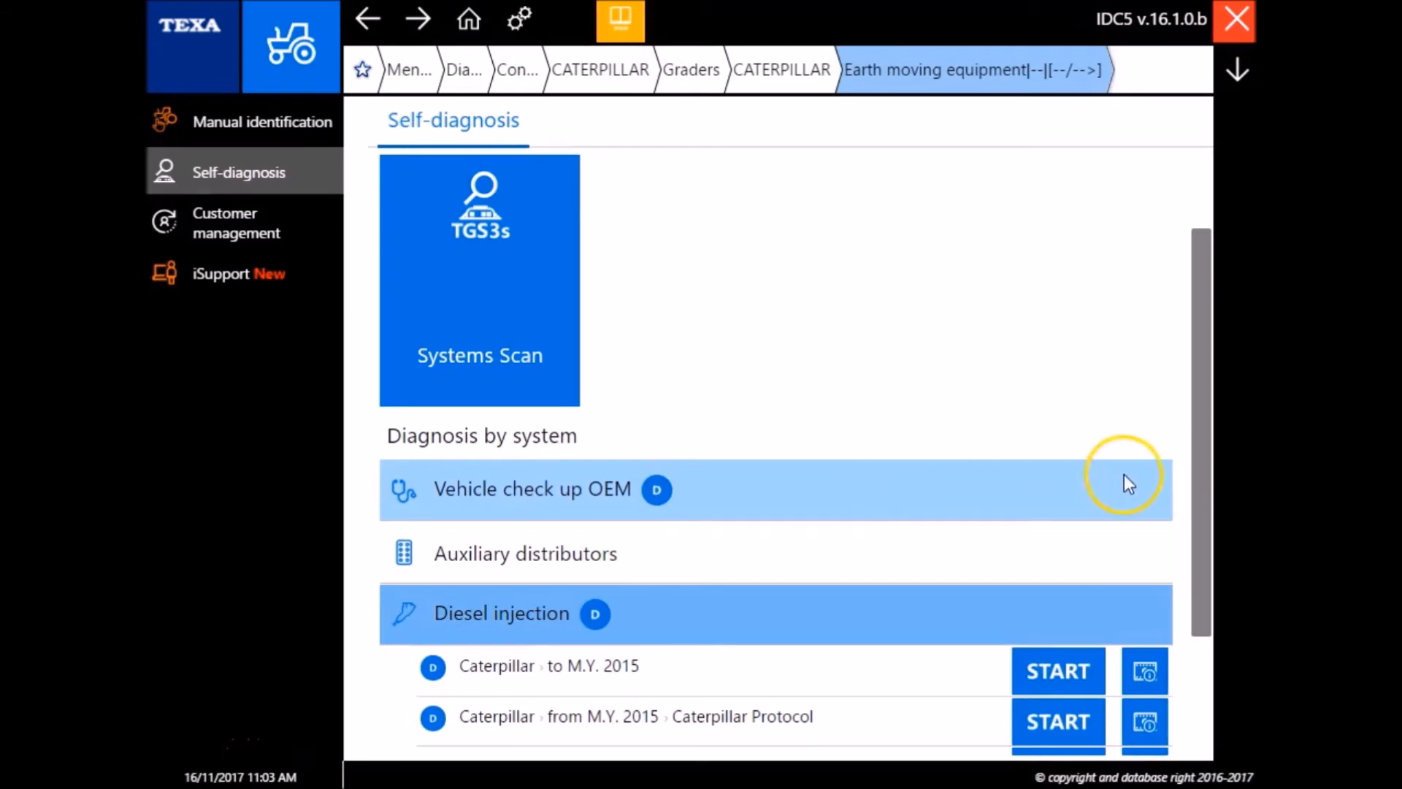
Step: Start the Instrument panel Display 1 diagnosis and confirm the ignition is on
scroll("down", 3)
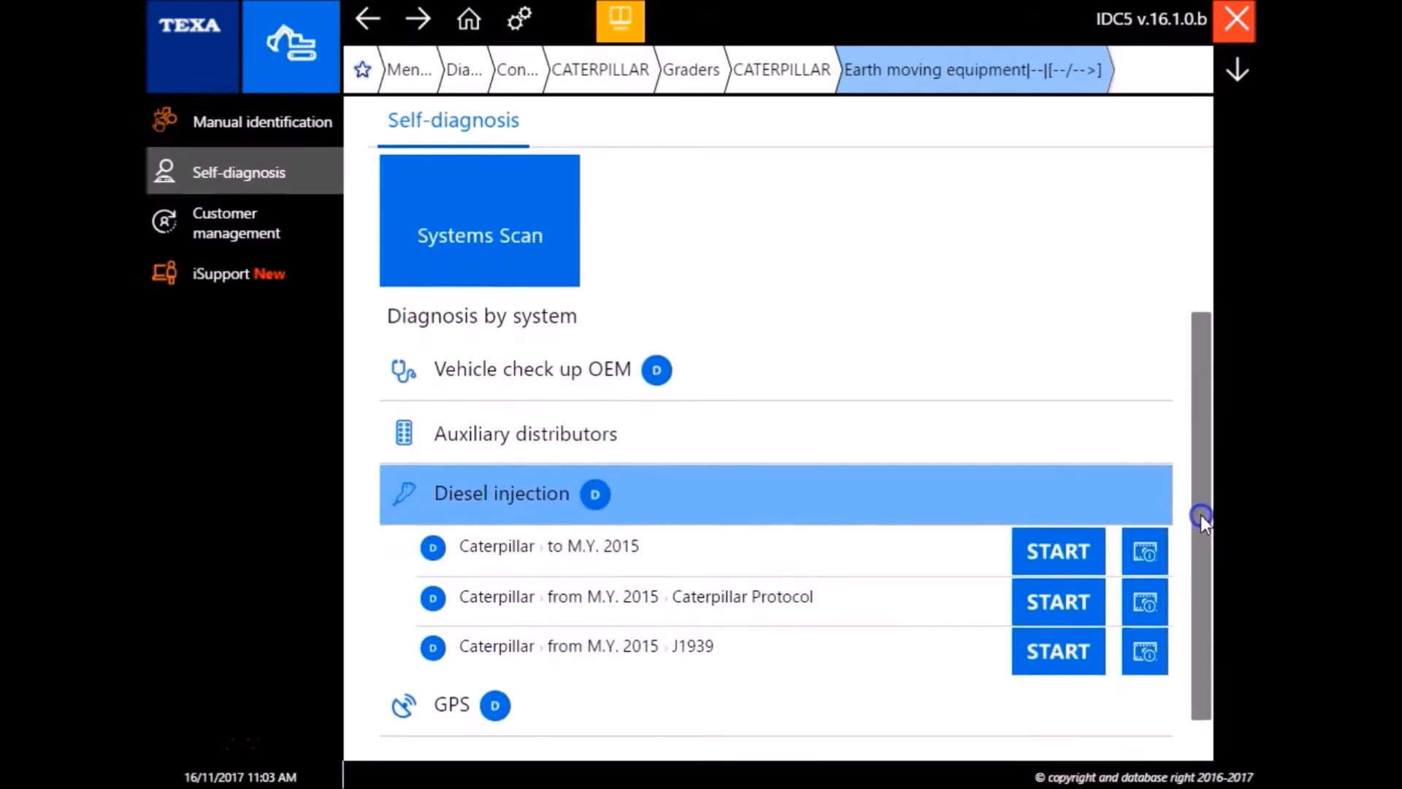
scroll("down", 3)
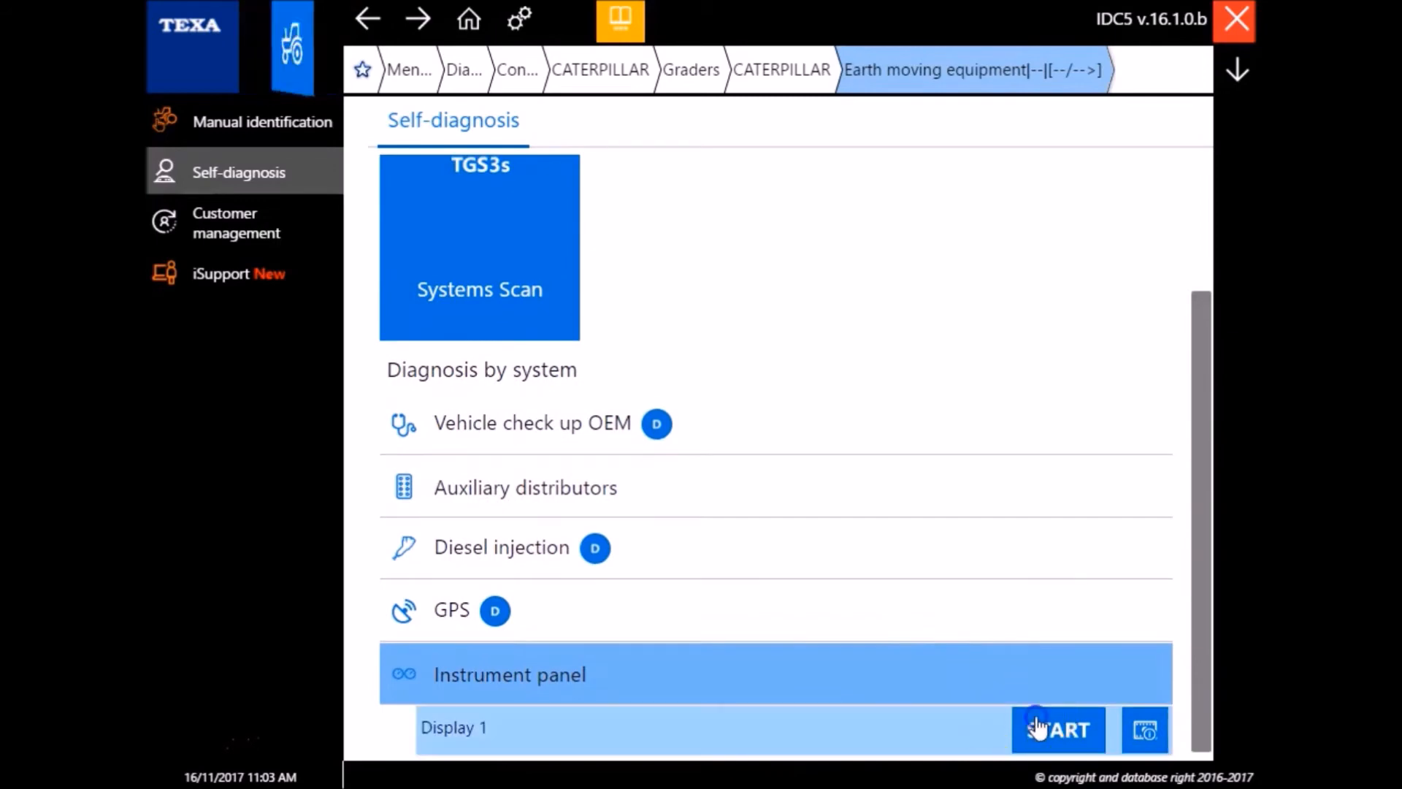
left_click(1057, 728)
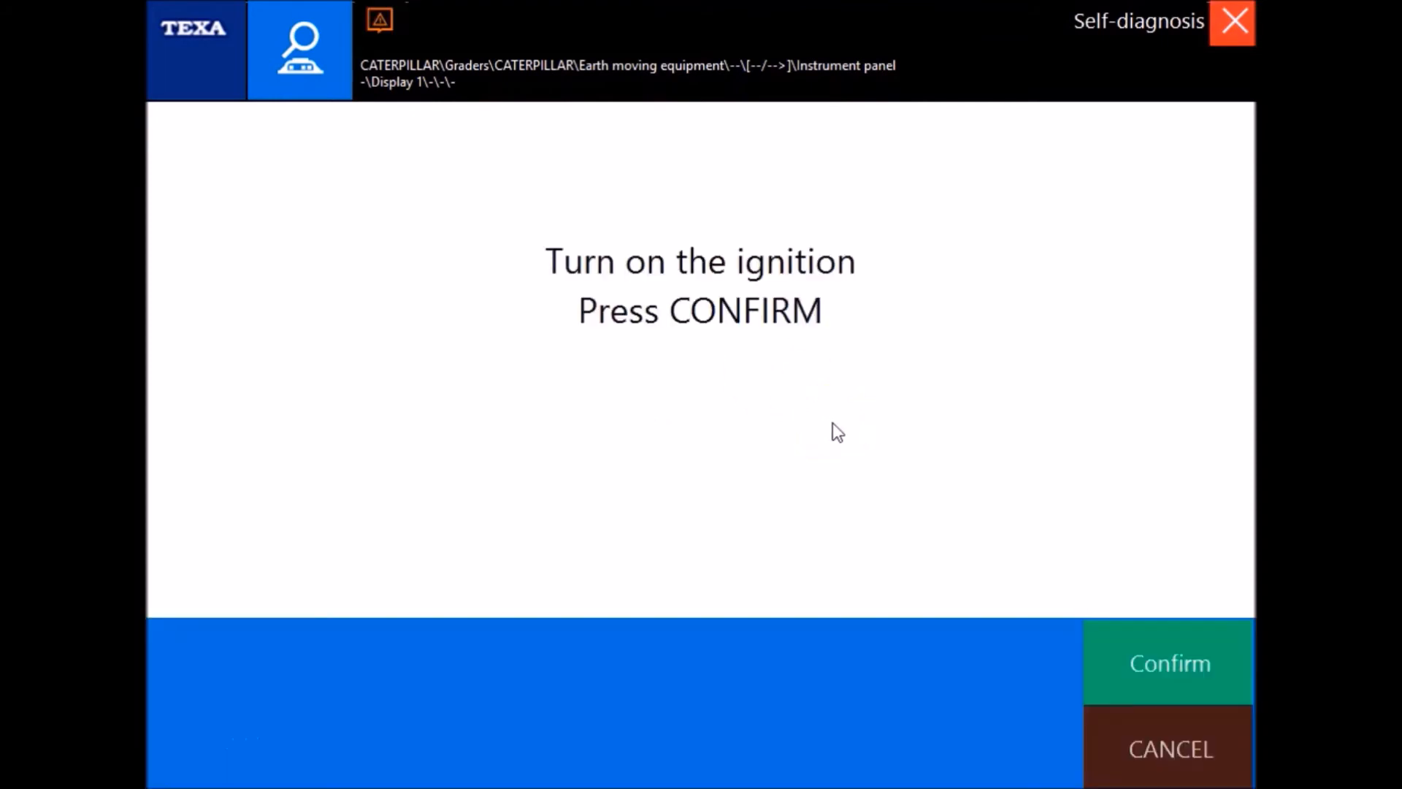
left_click(1168, 663)
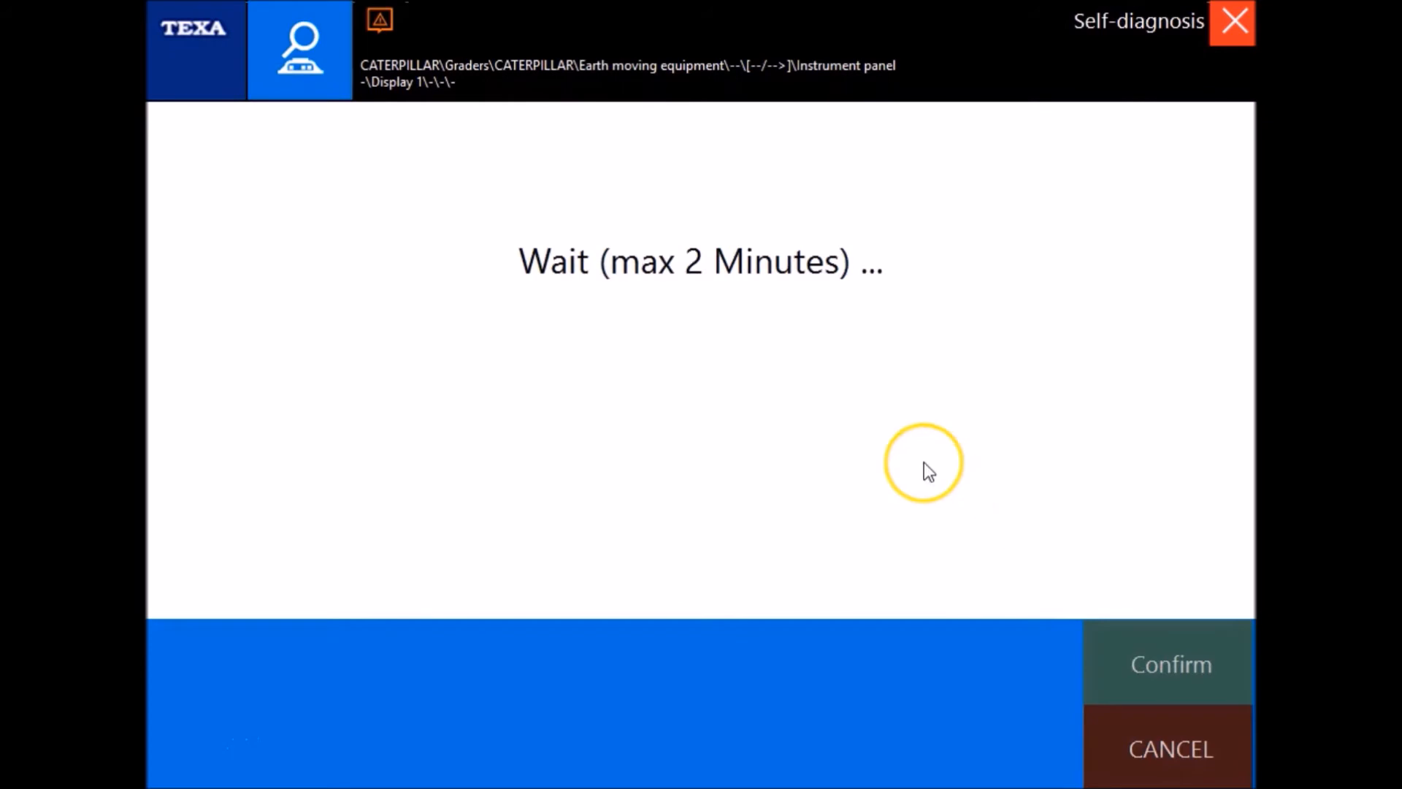
mouse_move(880, 429)
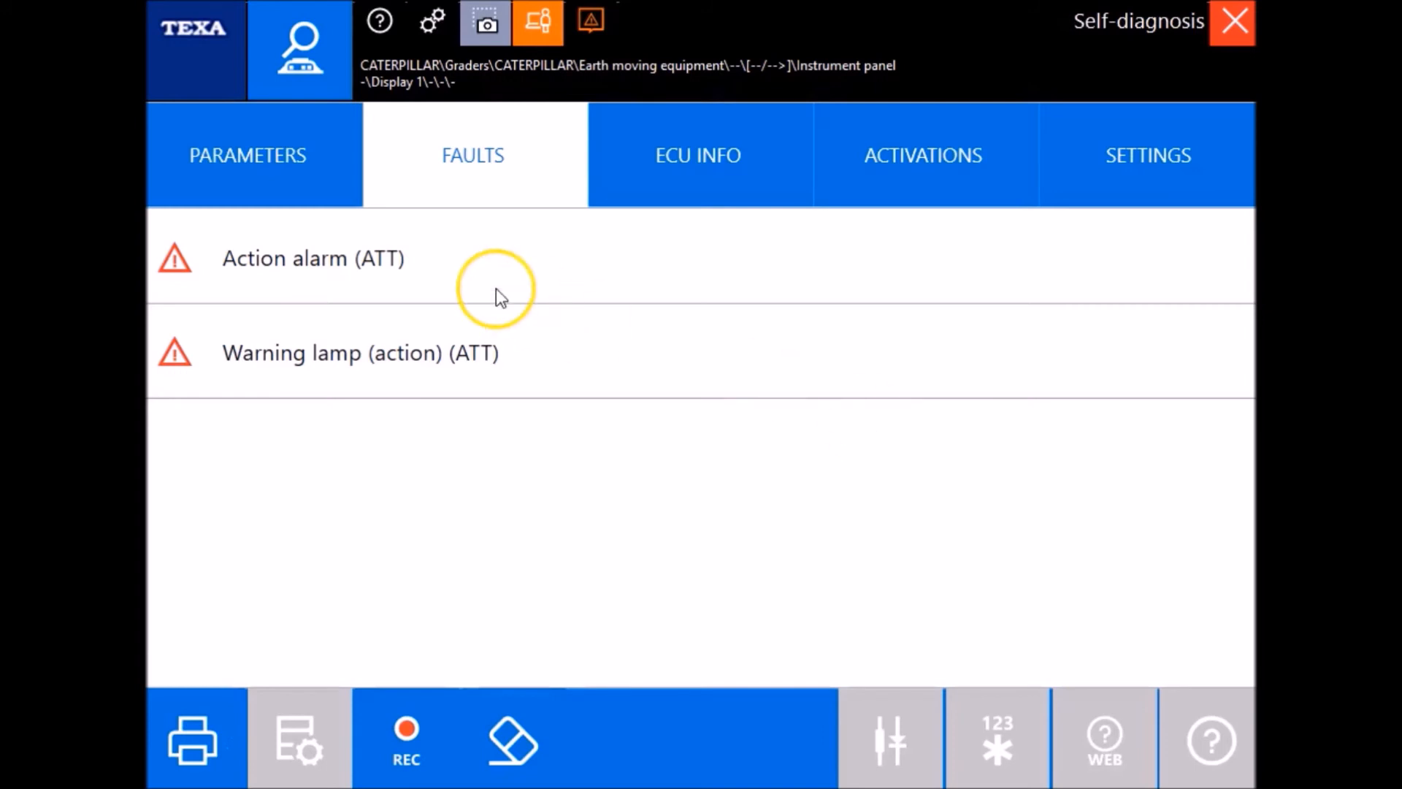
left_click(248, 155)
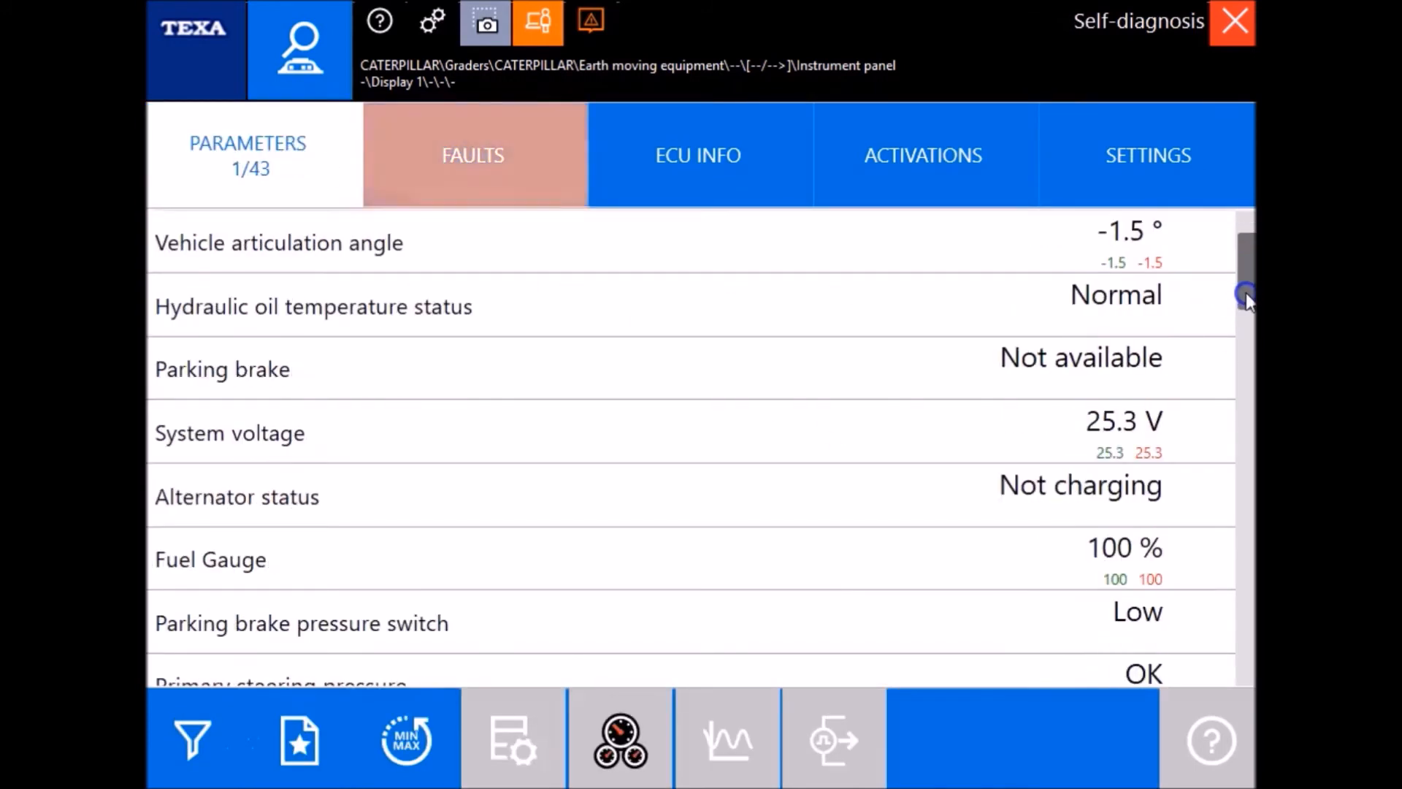
scroll("down", 3)
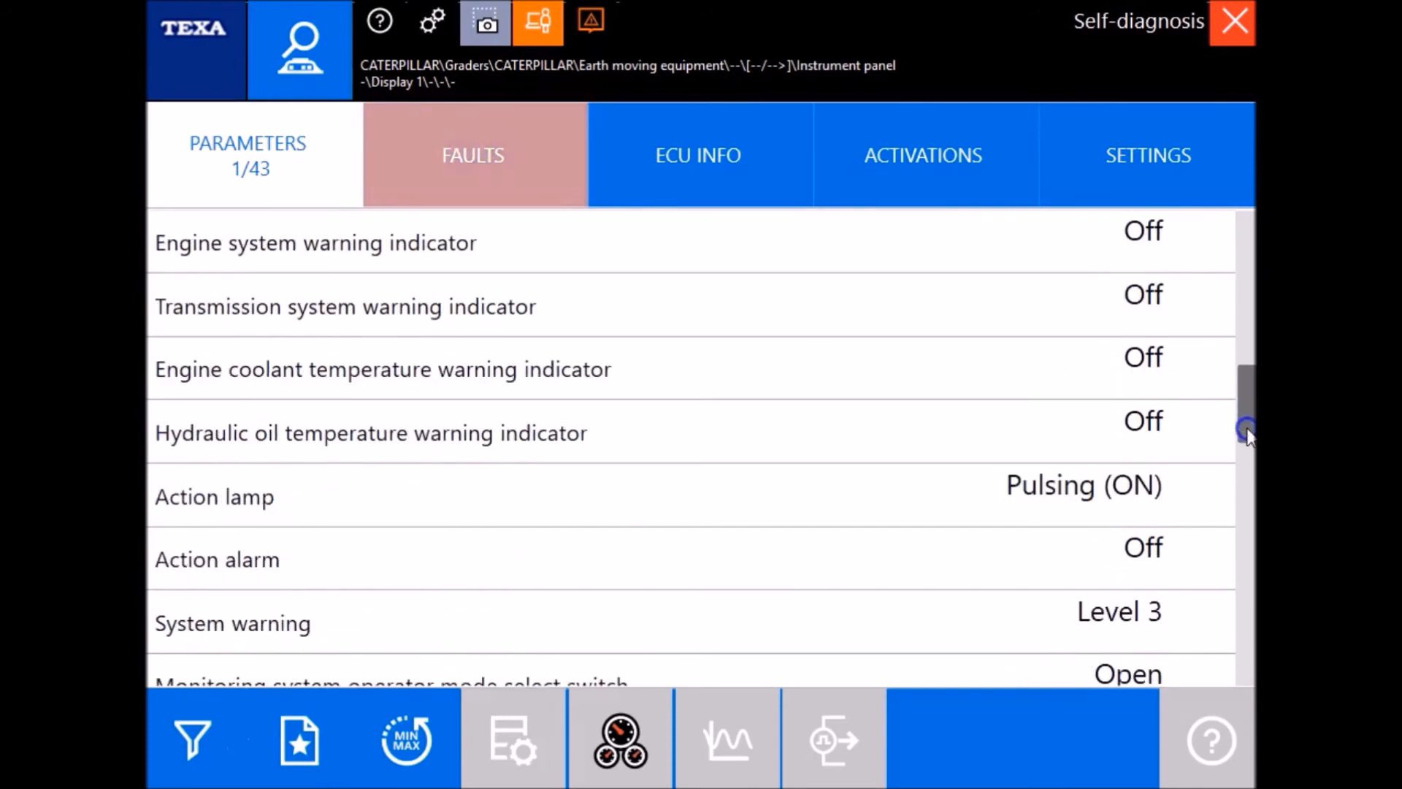
left_click_drag(1245, 429, 1246, 532)
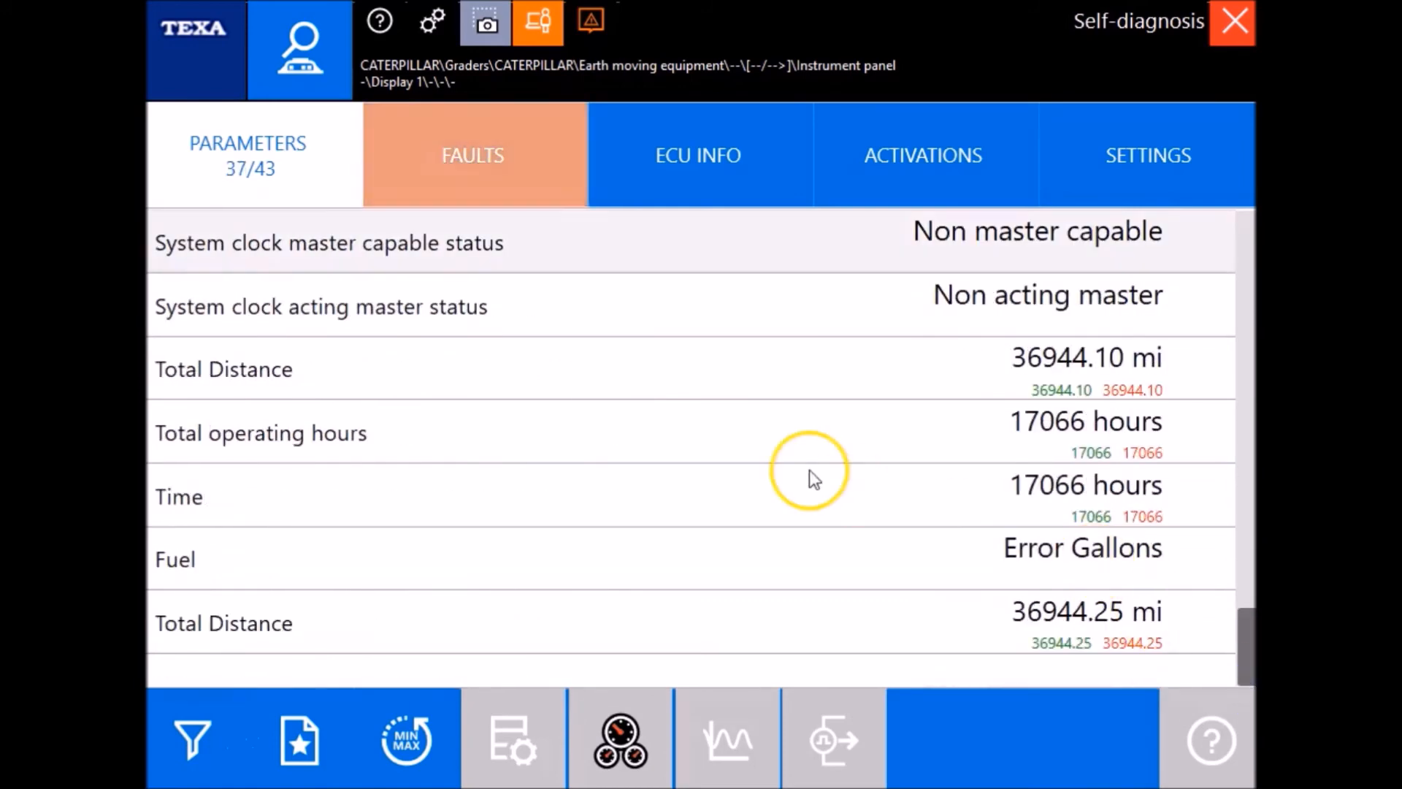
left_click(472, 155)
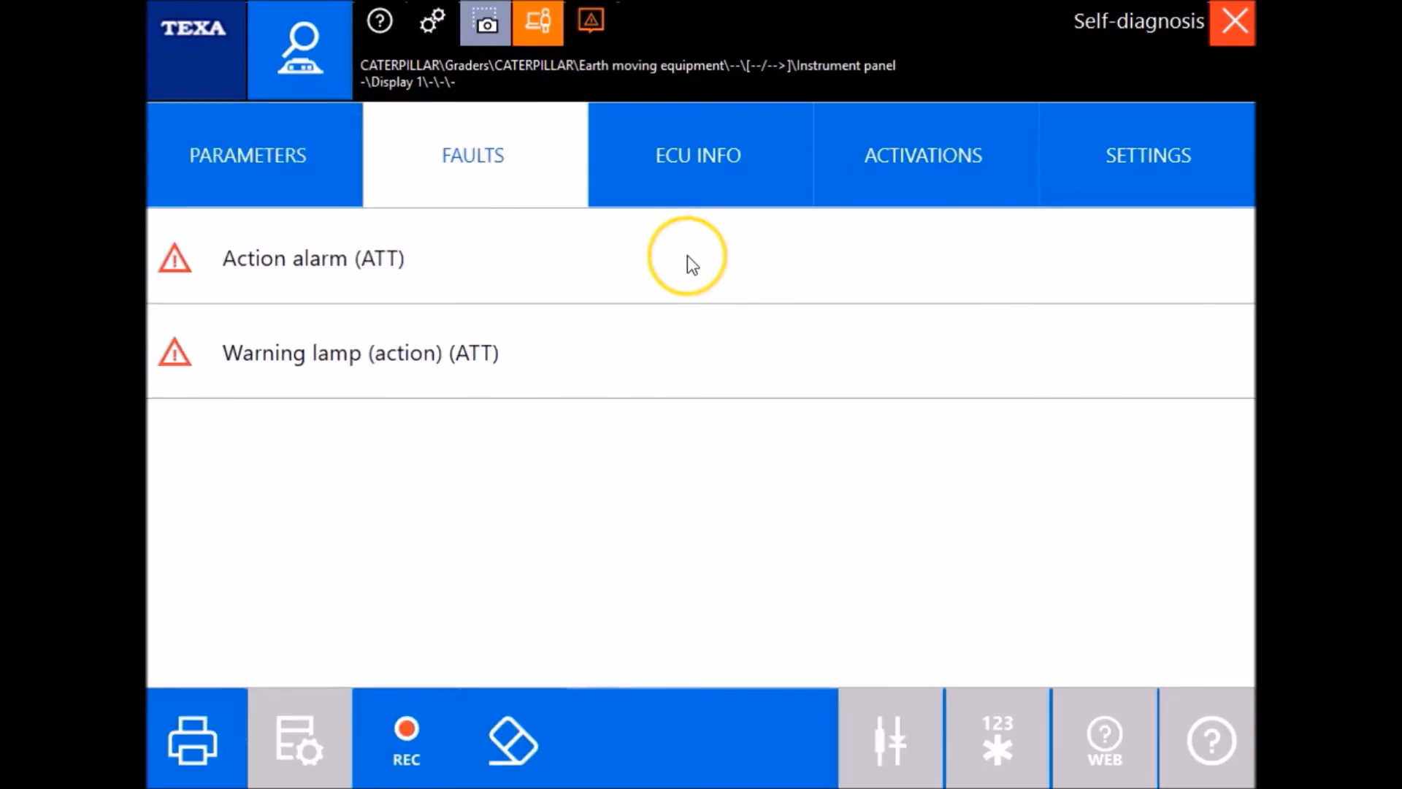
left_click(313, 258)
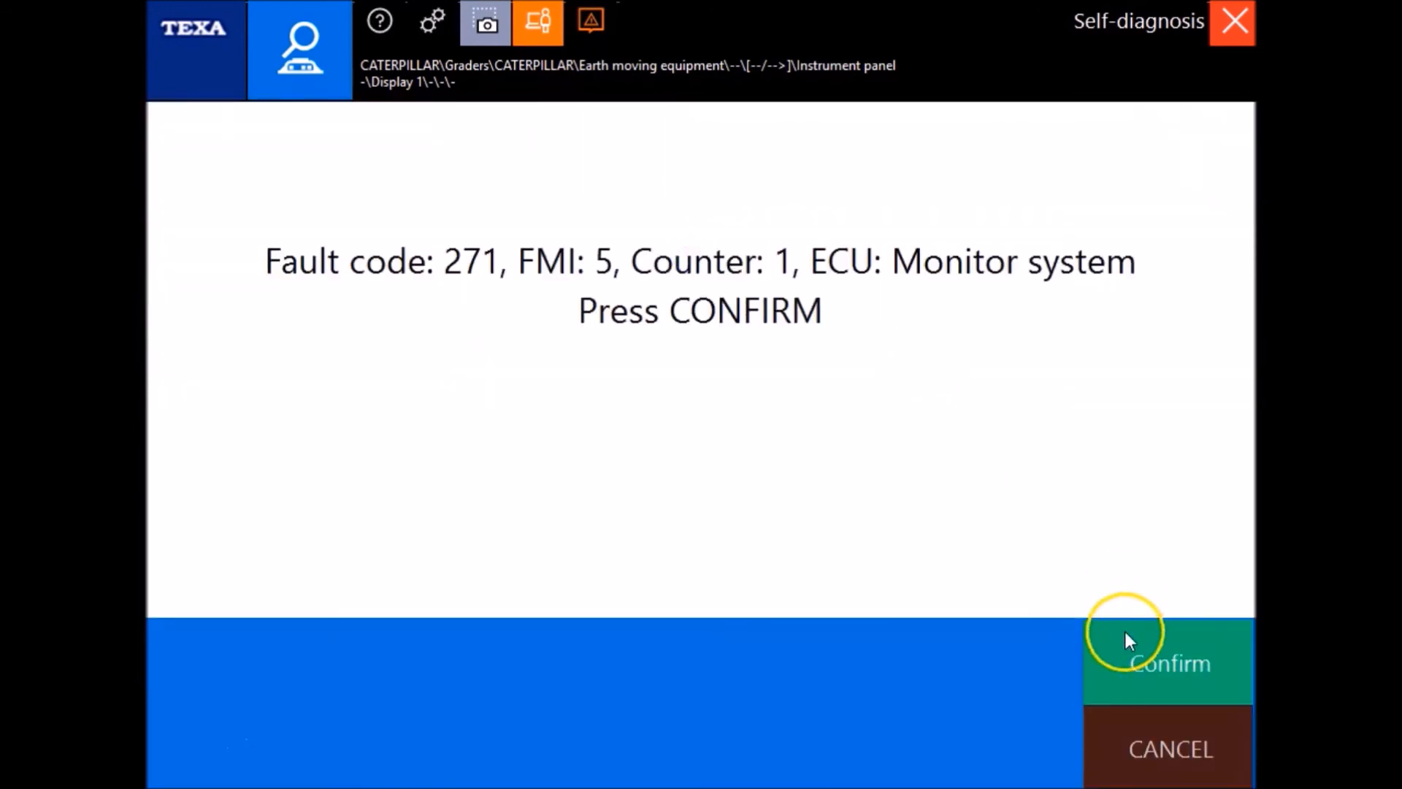
left_click(1168, 663)
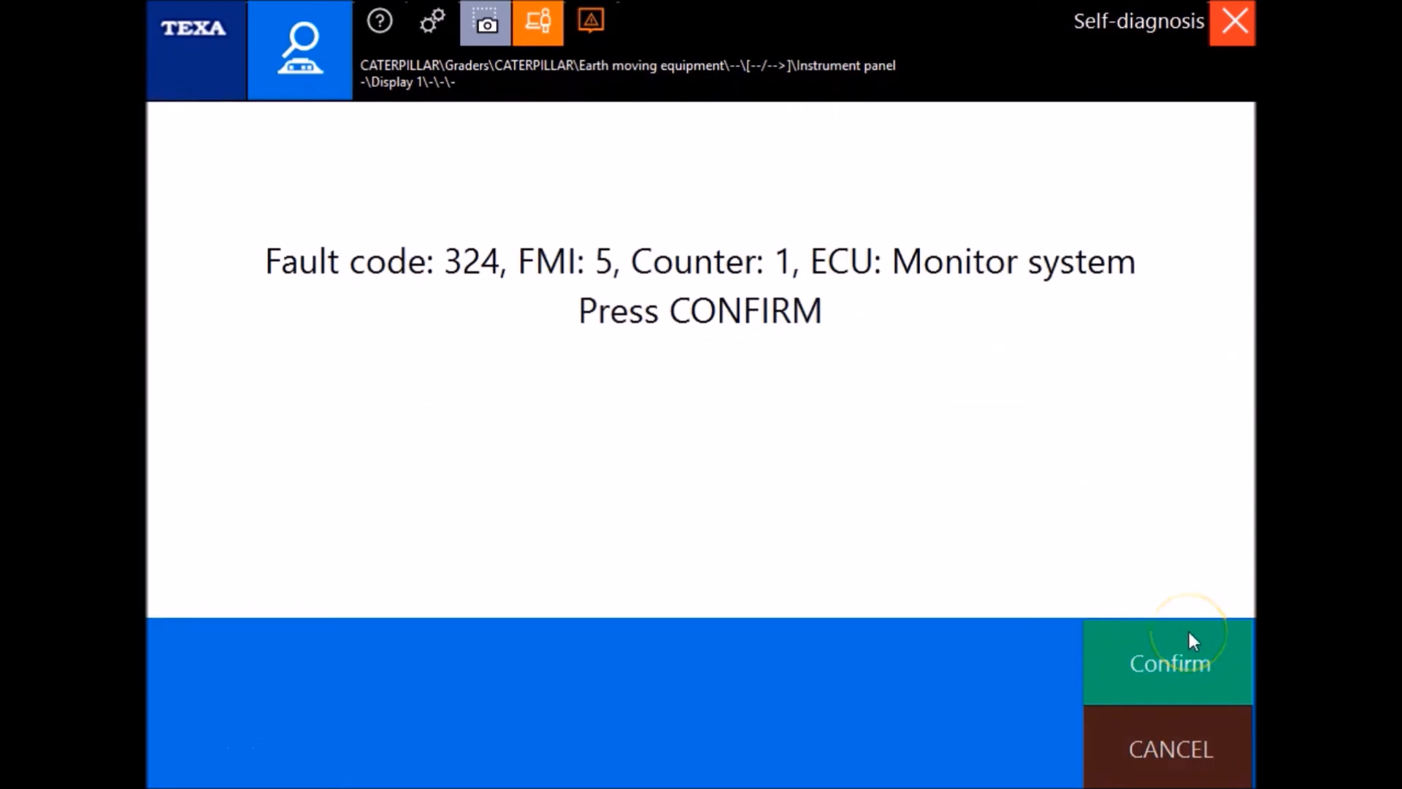
left_click(1169, 662)
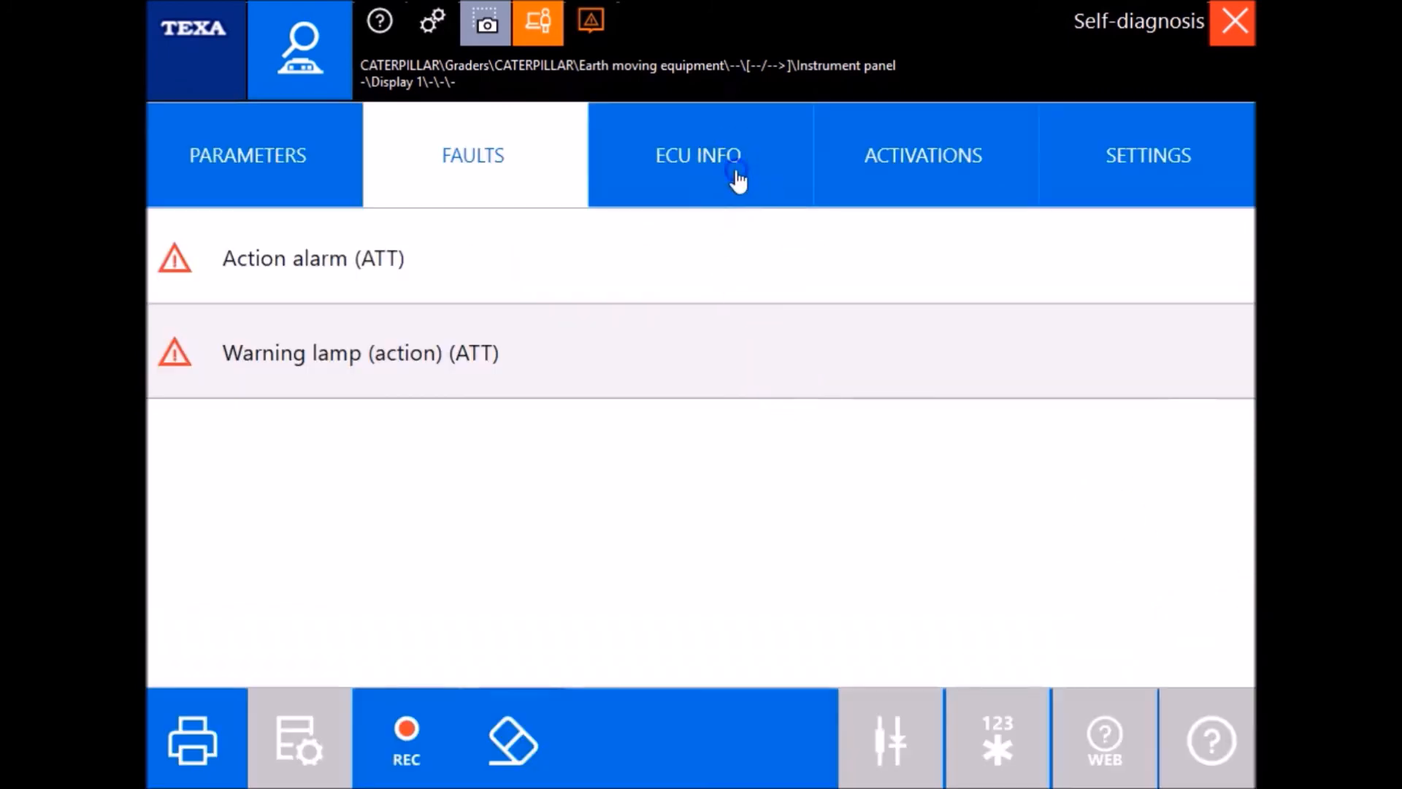
Step: View Display 1's ECU information and scroll through its adjustable settings list
left_click(698, 154)
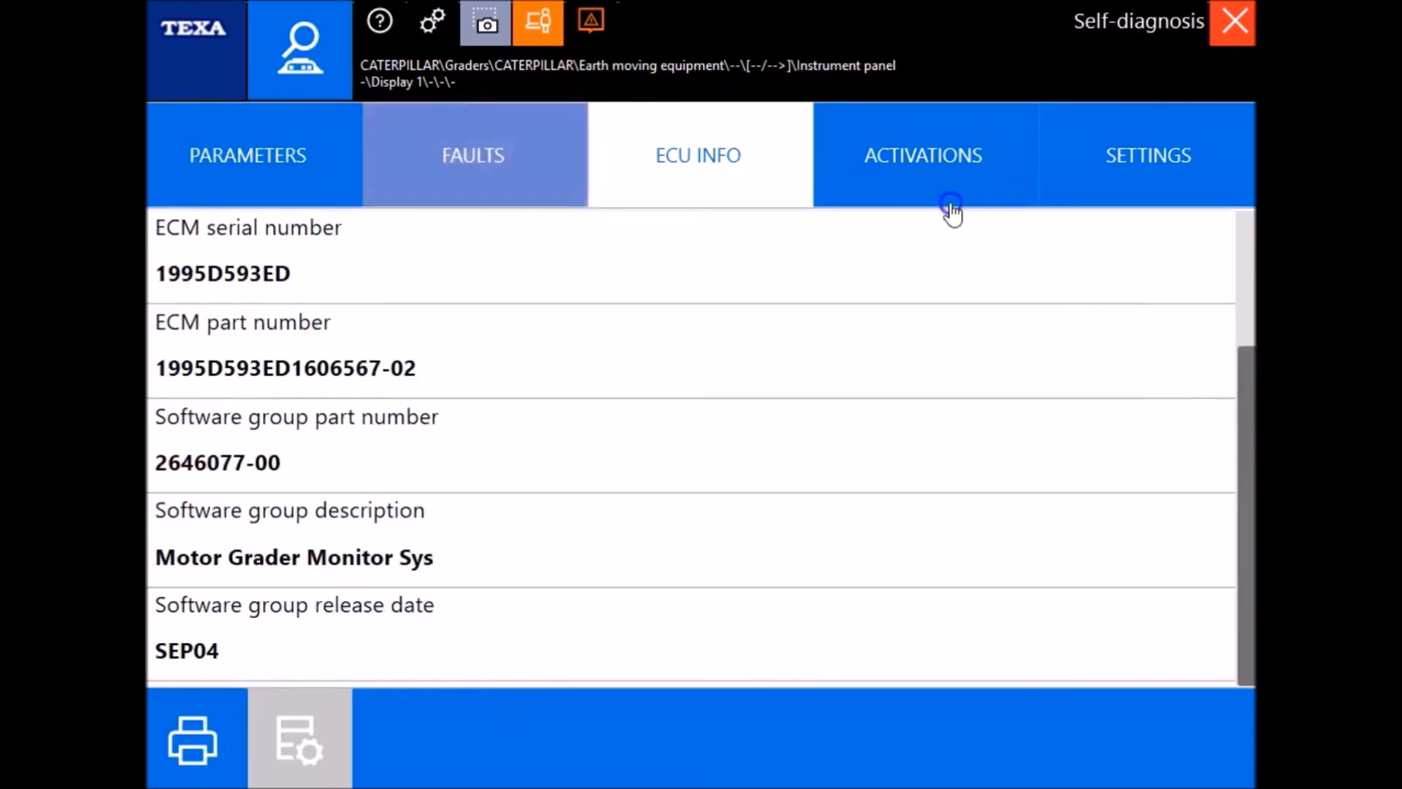
left_click(1148, 155)
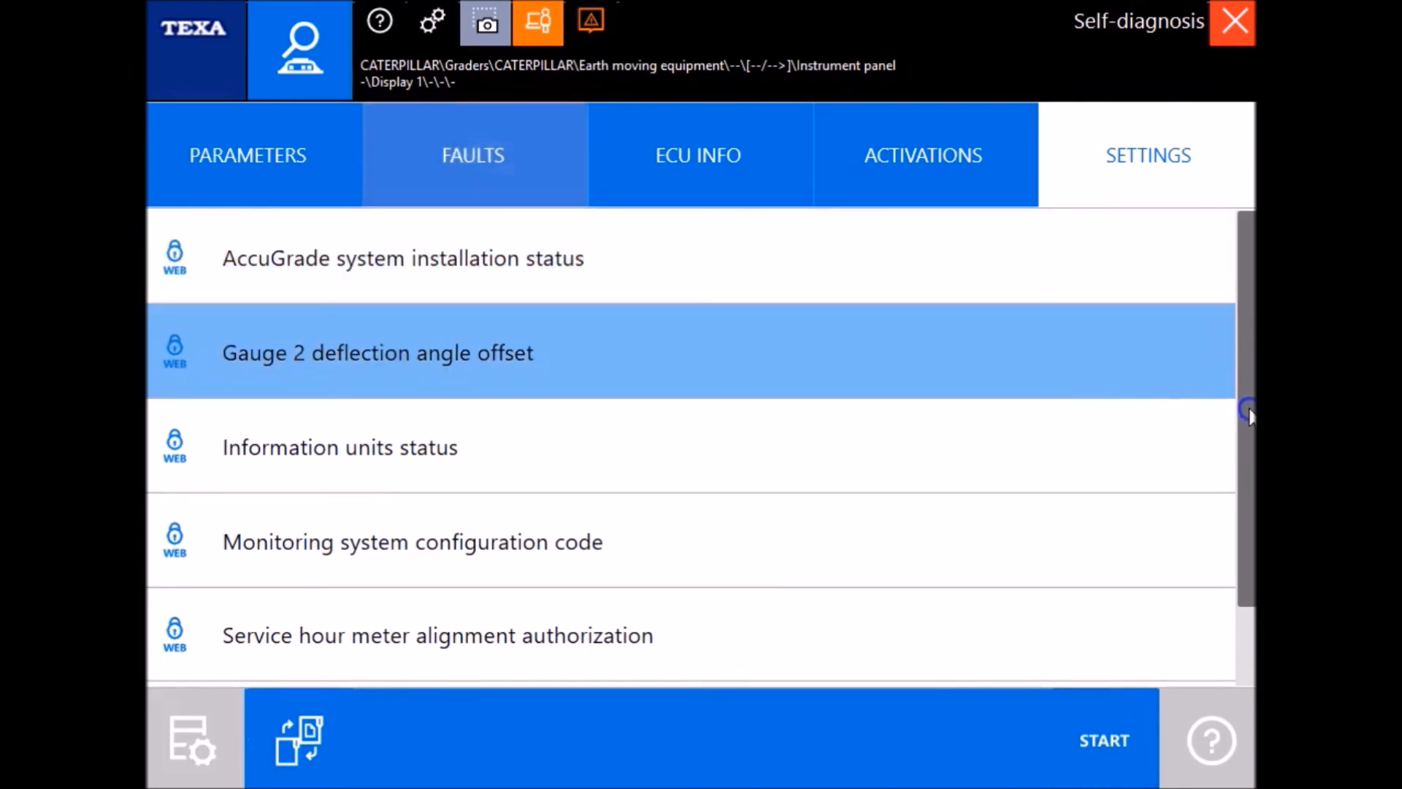
scroll("down", 3)
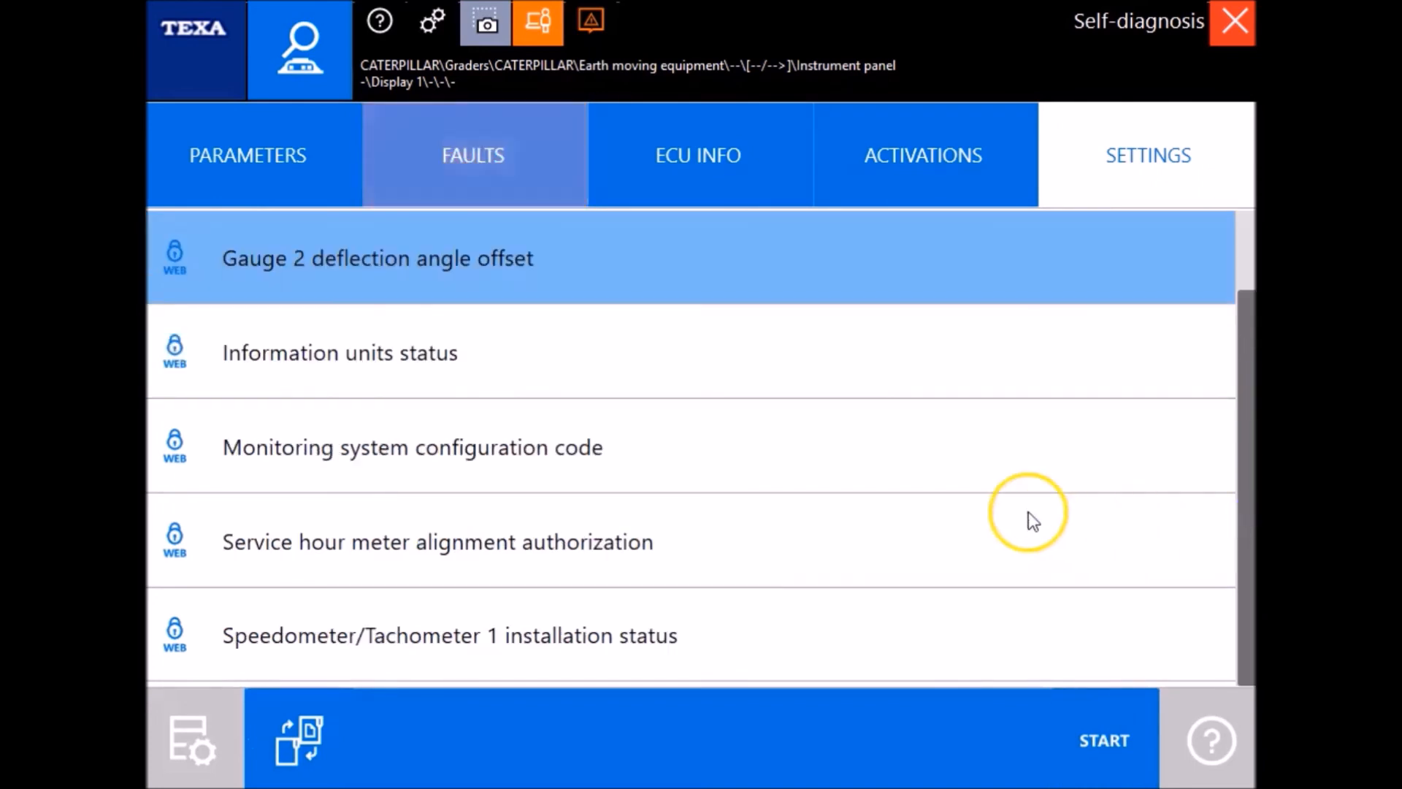
mouse_move(1149, 679)
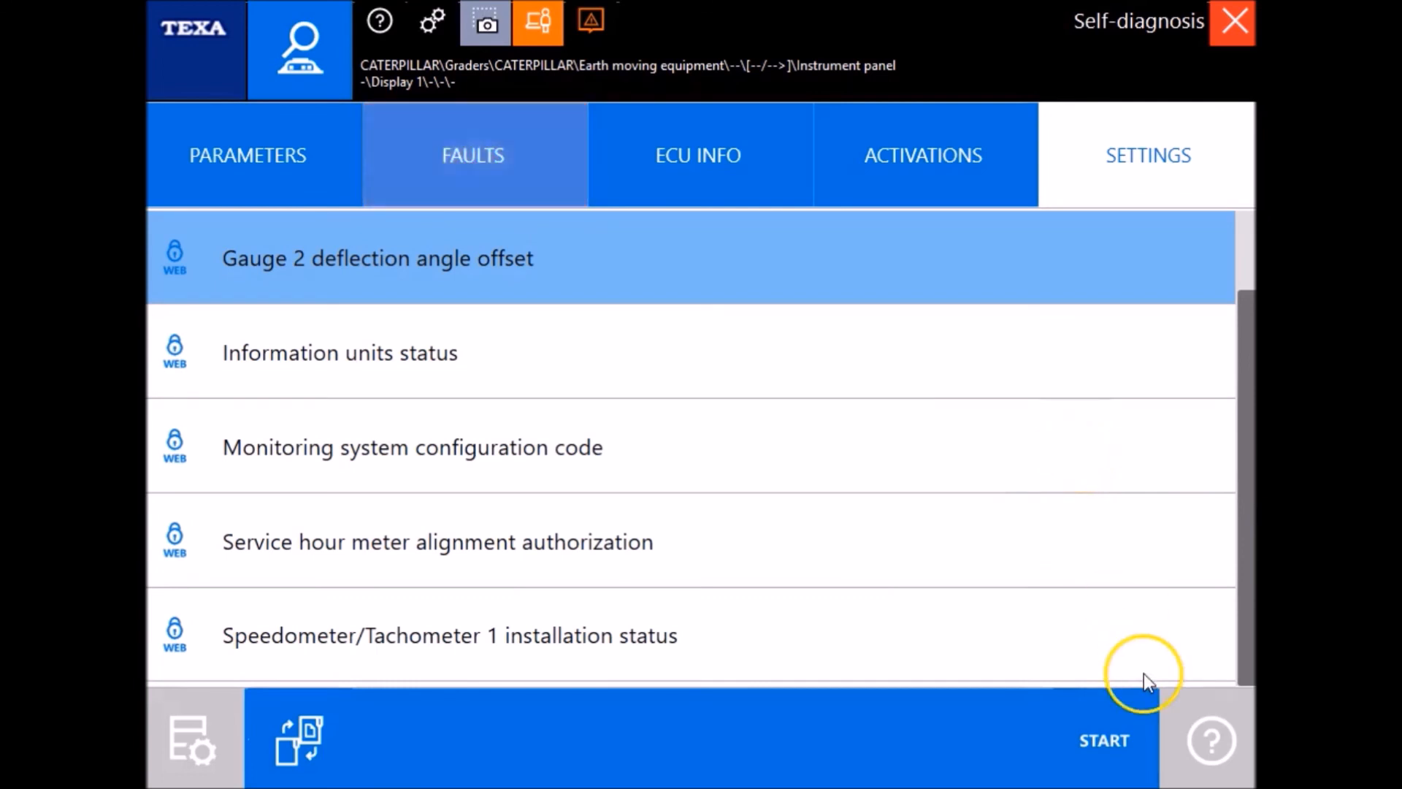